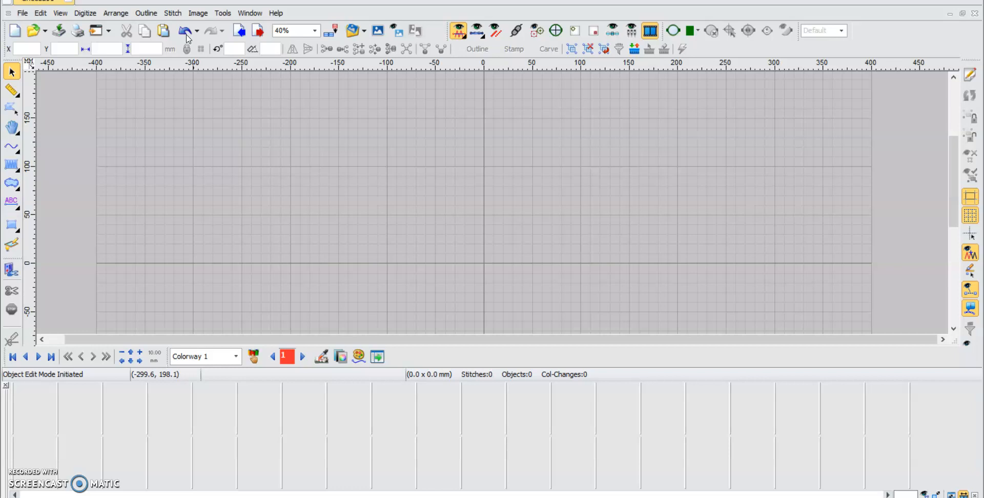
{"action": "mouse_move", "coordinate": [191, 12]}
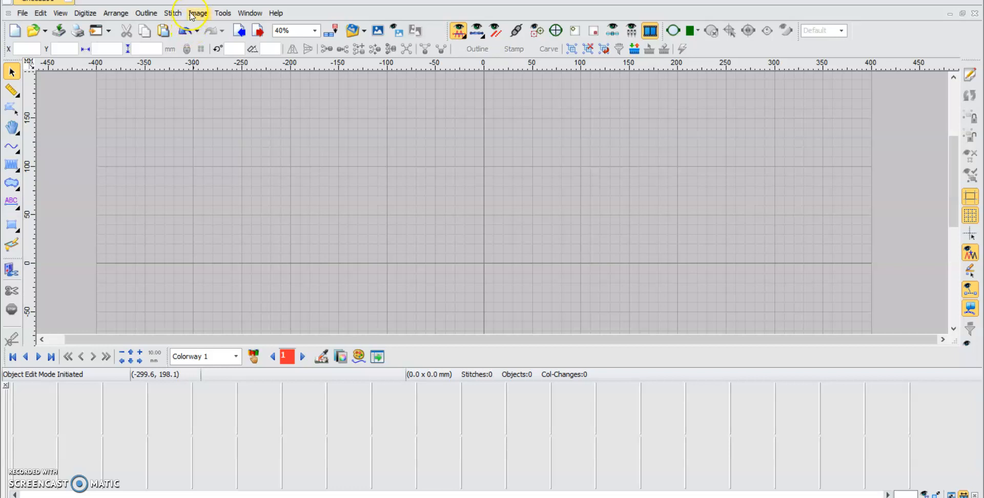
{"action": "mouse_move", "coordinate": [191, 13]}
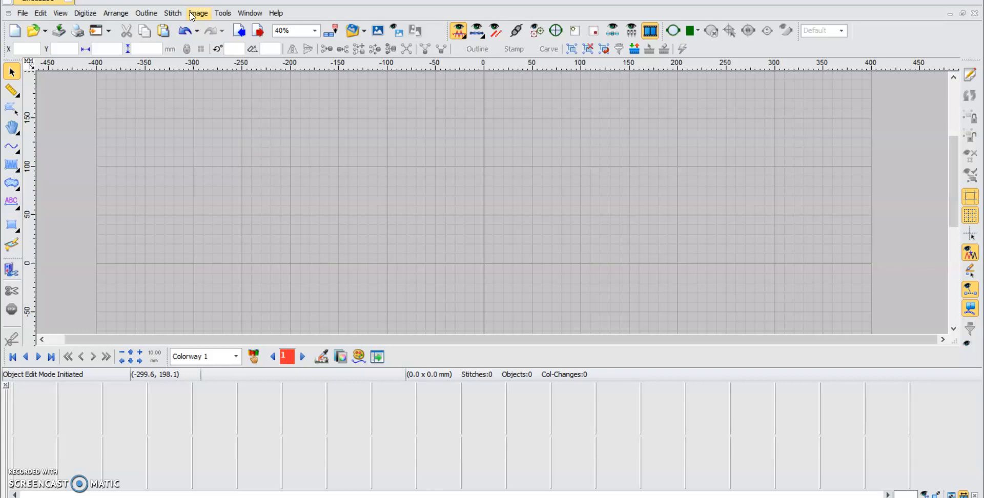
{"action": "mouse_move", "coordinate": [970, 254]}
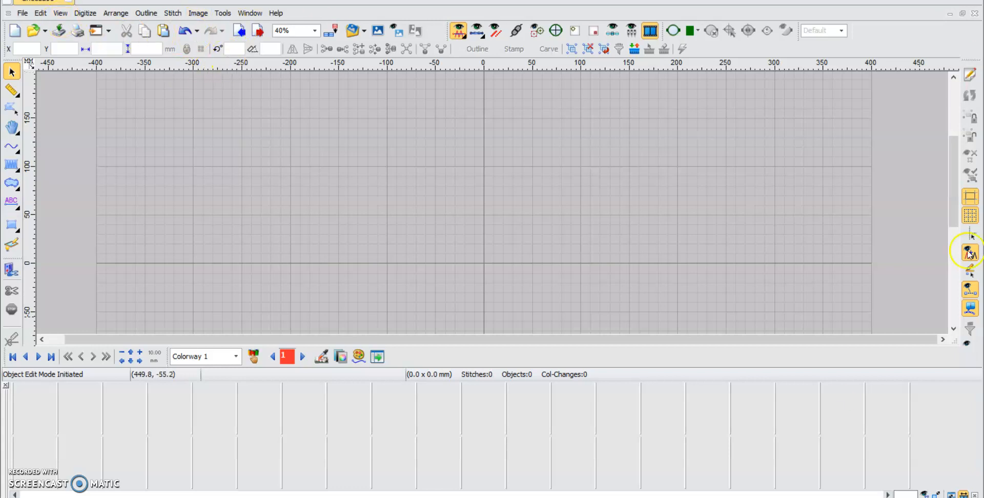
{"action": "mouse_move", "coordinate": [186, 12]}
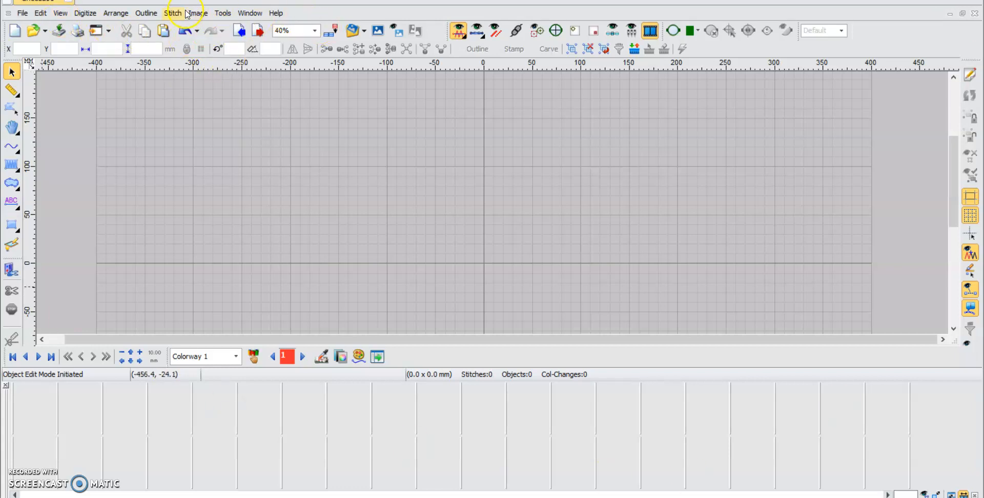
- Import the happyjapanicon logo picture from the happyjapan folder onto the design
{"action": "left_click", "coordinate": [197, 12]}
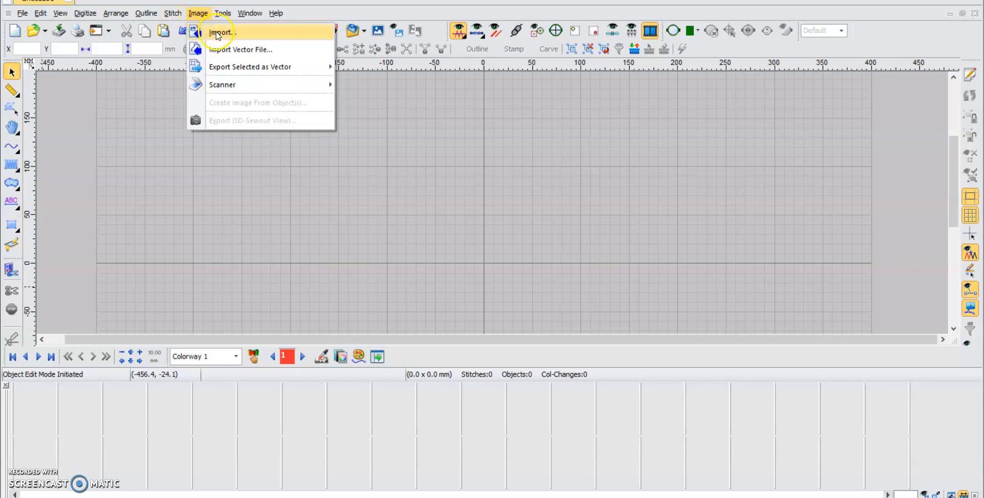
{"action": "left_click", "coordinate": [220, 32]}
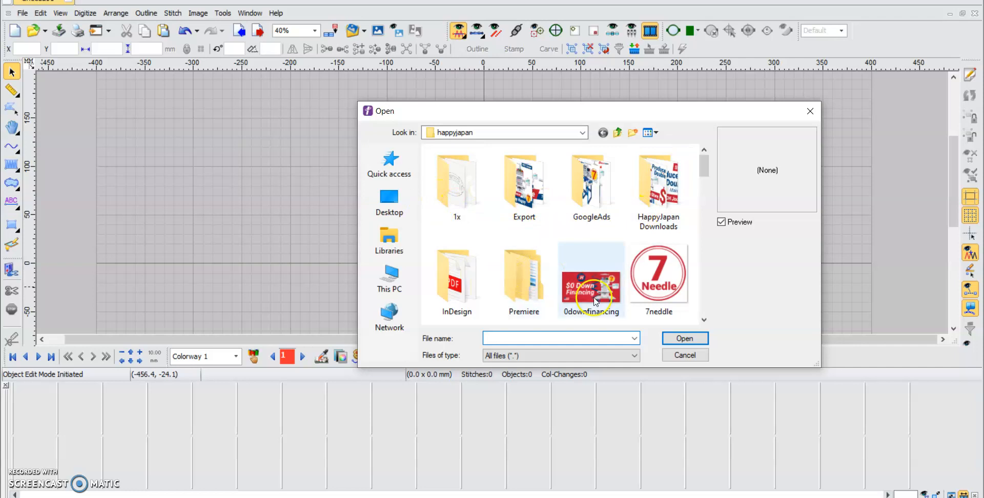
{"action": "scroll", "scroll_direction": "down", "scroll_amount": 3}
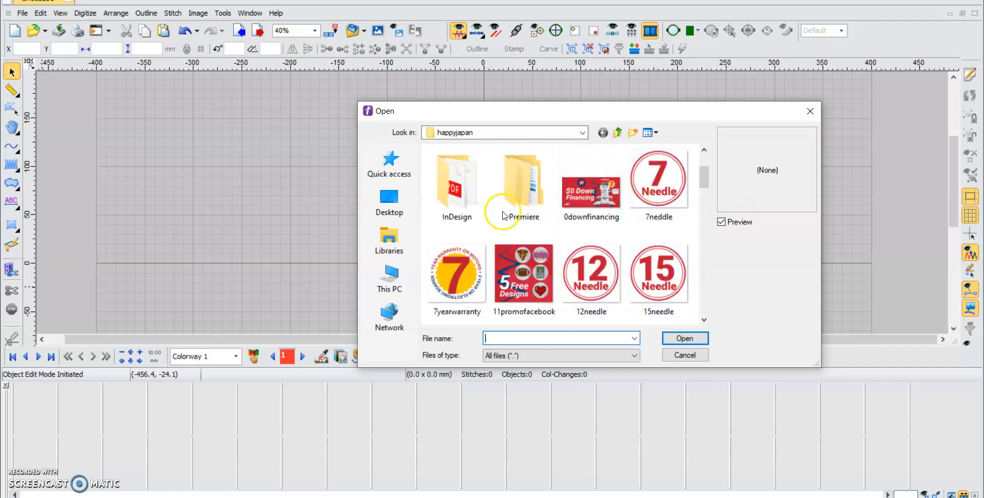
{"action": "scroll", "scroll_direction": "down", "scroll_amount": 3}
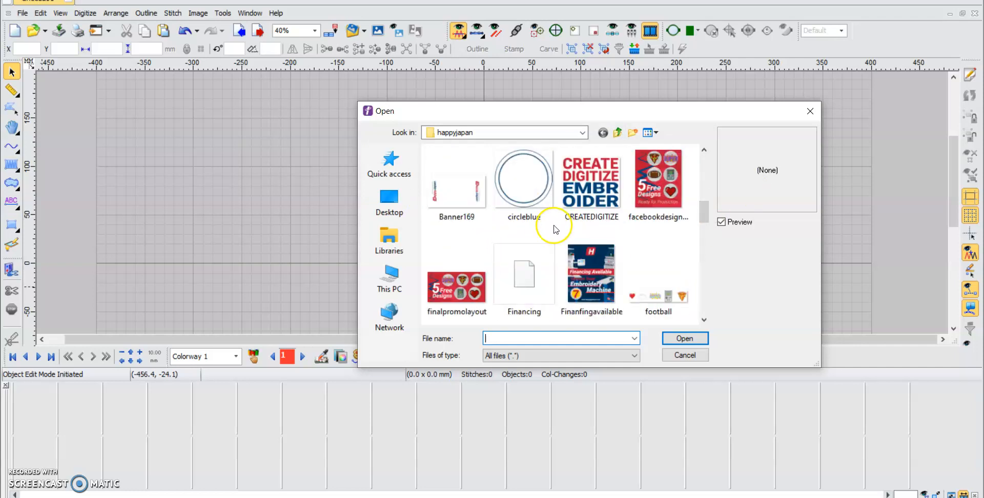
{"action": "left_click", "coordinate": [524, 273]}
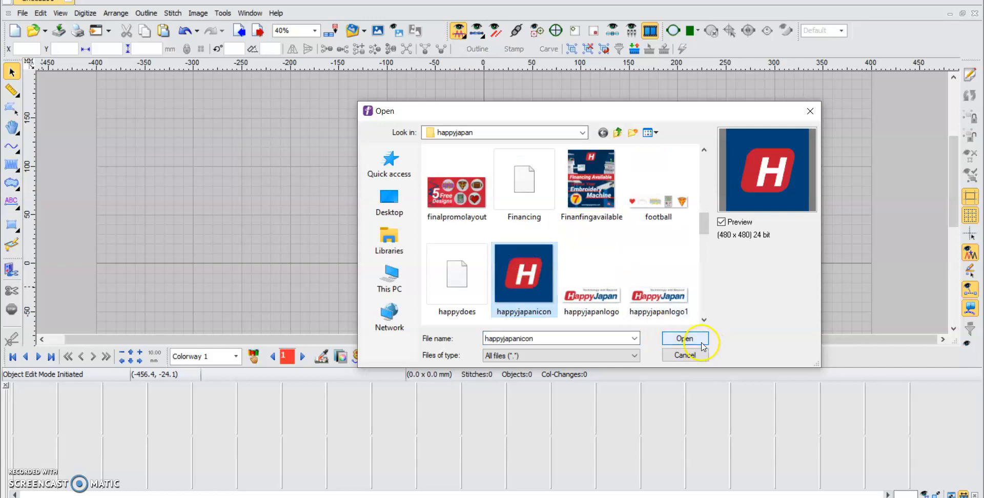
{"action": "left_click", "coordinate": [683, 339]}
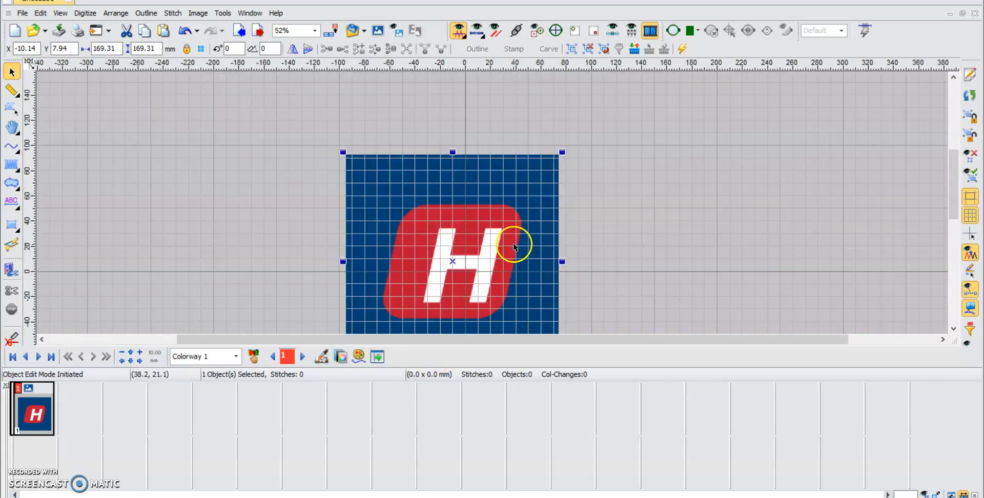
- Begin editing the logo picture's X position in the property bar to centre it at 0.00
{"action": "scroll", "scroll_direction": "down", "scroll_amount": 3}
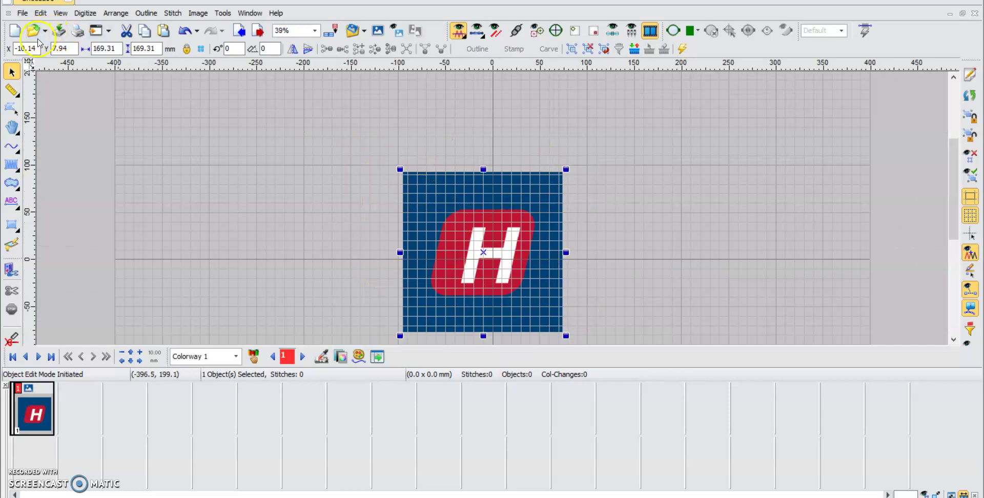
{"action": "triple_click", "coordinate": [25, 48]}
{"action": "type", "text": "0"}
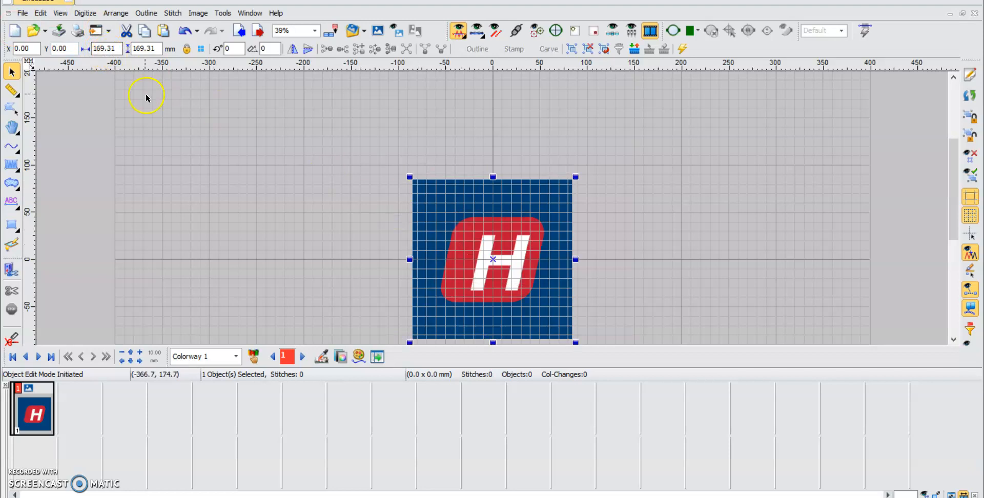
{"action": "mouse_move", "coordinate": [170, 48]}
{"action": "type", "text": "125.31"}
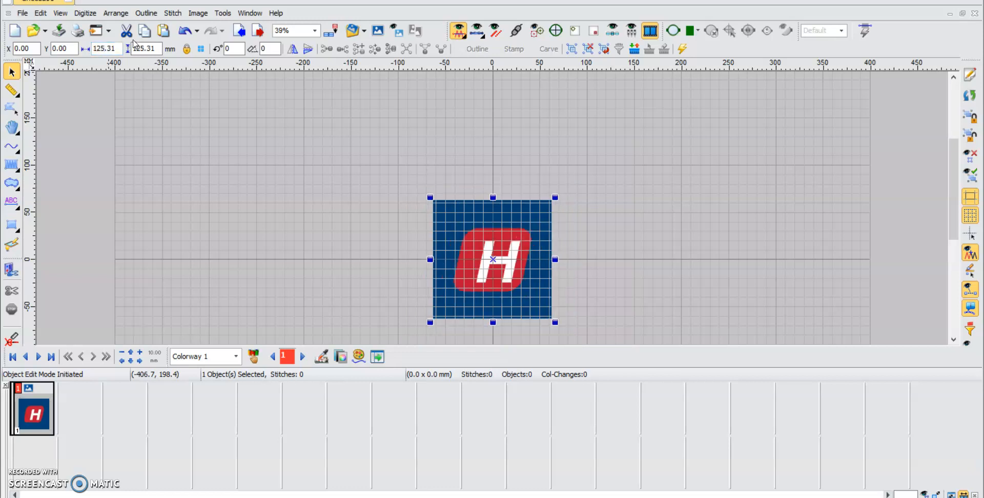
{"action": "mouse_move", "coordinate": [299, 110]}
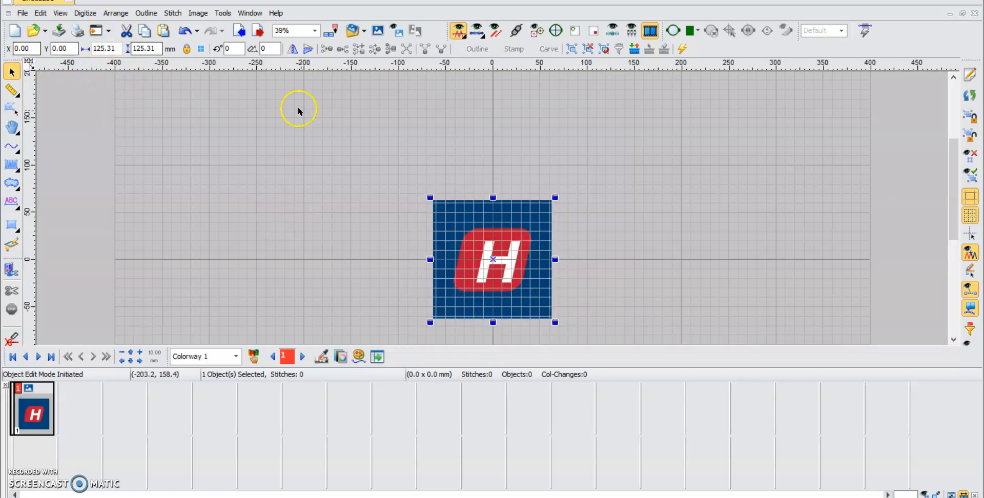
{"action": "mouse_move", "coordinate": [533, 229]}
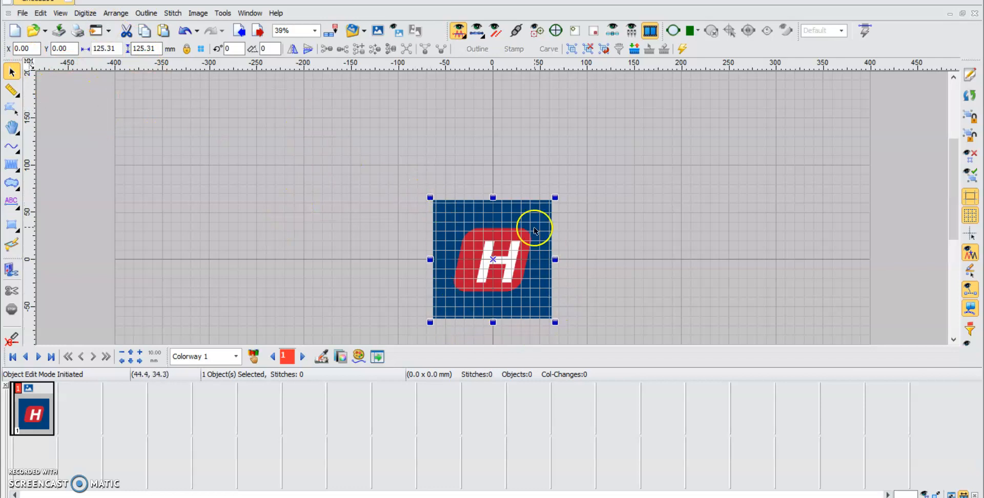
{"action": "mouse_move", "coordinate": [540, 226]}
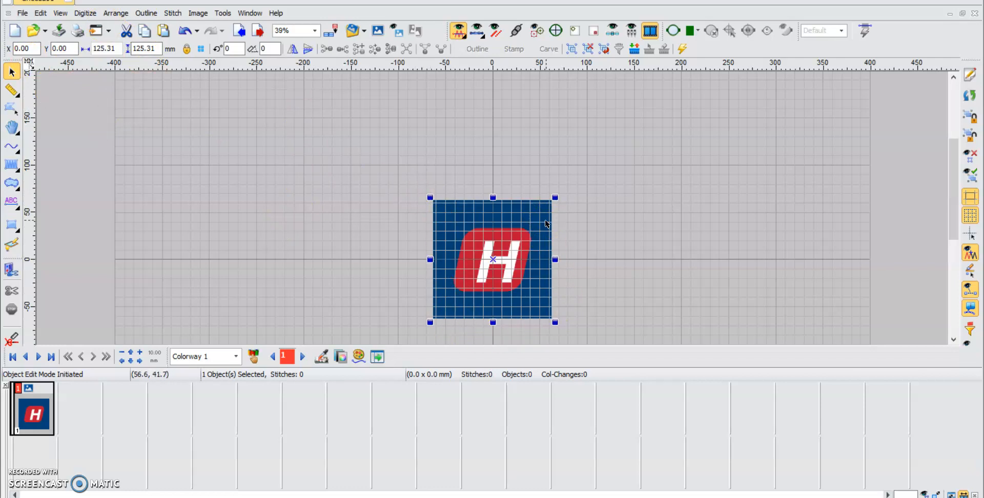
{"action": "mouse_move", "coordinate": [115, 78]}
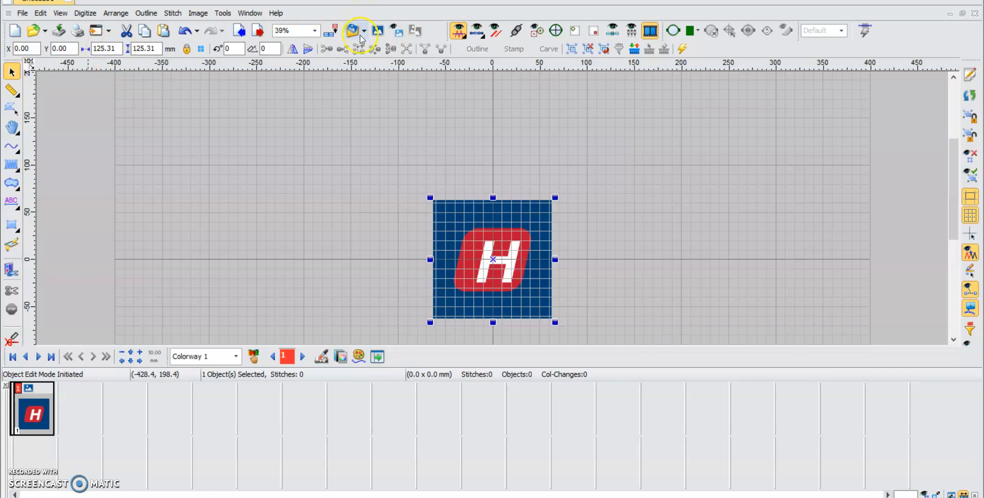
{"action": "mouse_move", "coordinate": [399, 31]}
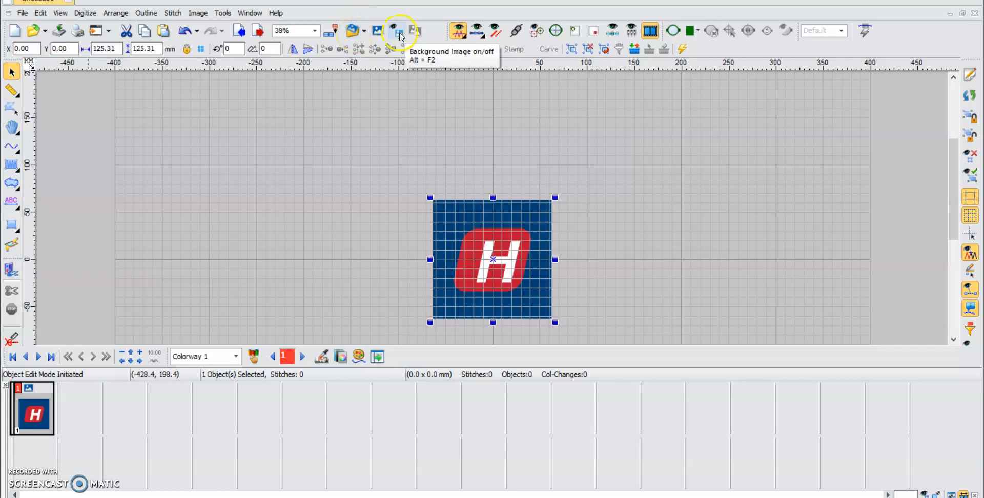
{"action": "mouse_move", "coordinate": [385, 35]}
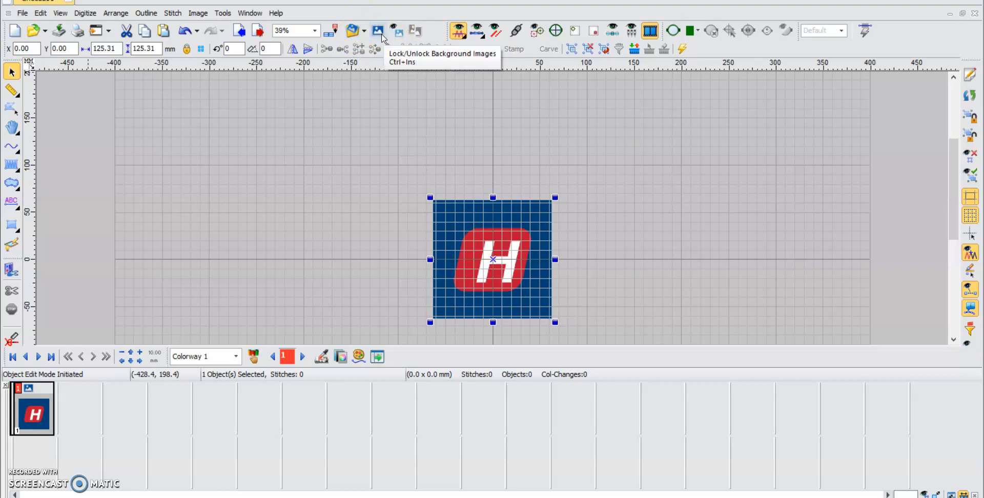
- Lock the logo picture in place as a fixed tracing background
{"action": "left_click", "coordinate": [378, 30]}
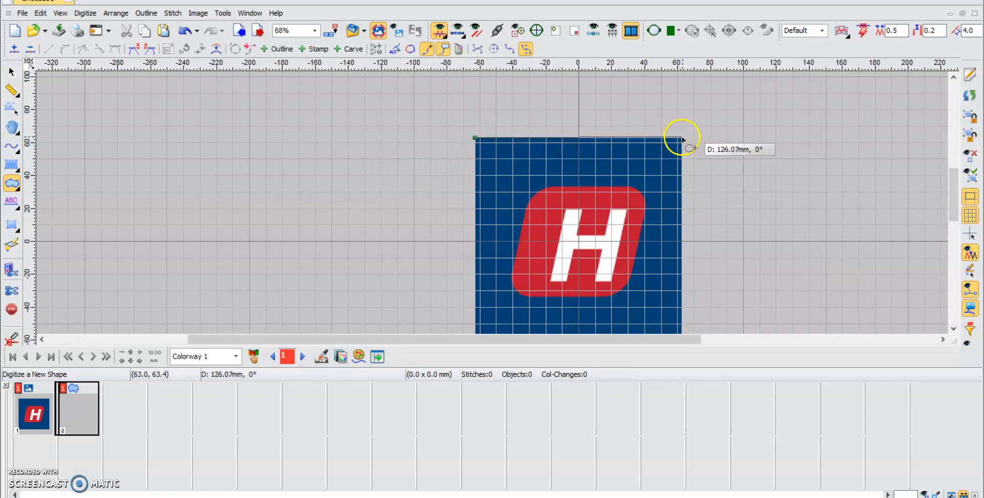
{"action": "mouse_move", "coordinate": [682, 142]}
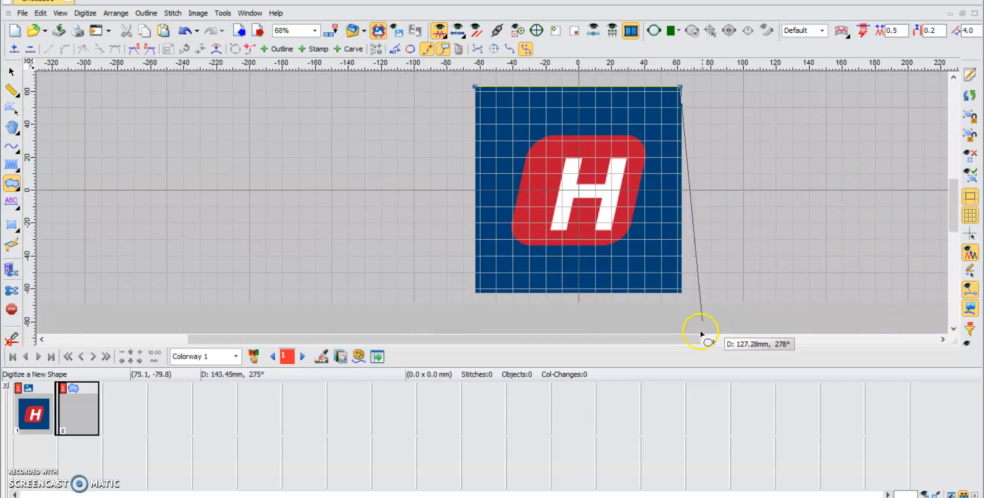
{"action": "mouse_move", "coordinate": [690, 305]}
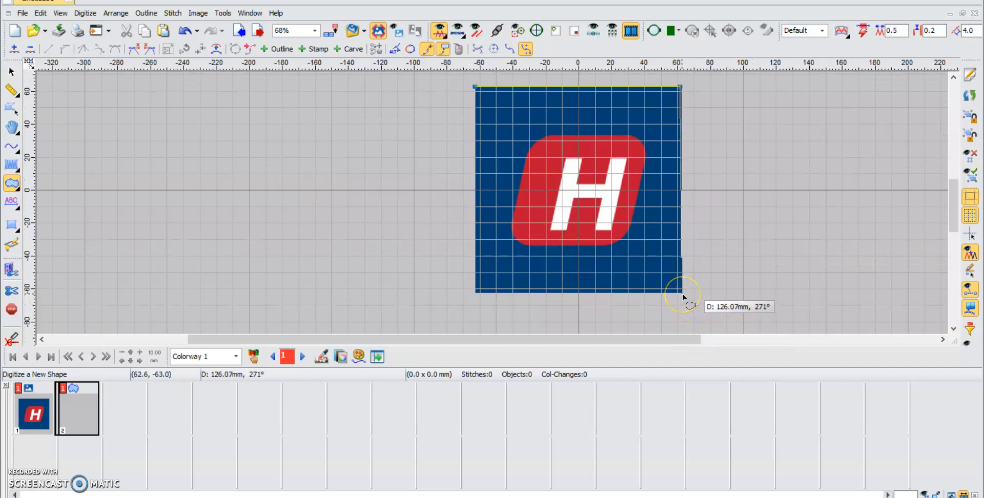
{"action": "mouse_move", "coordinate": [684, 295]}
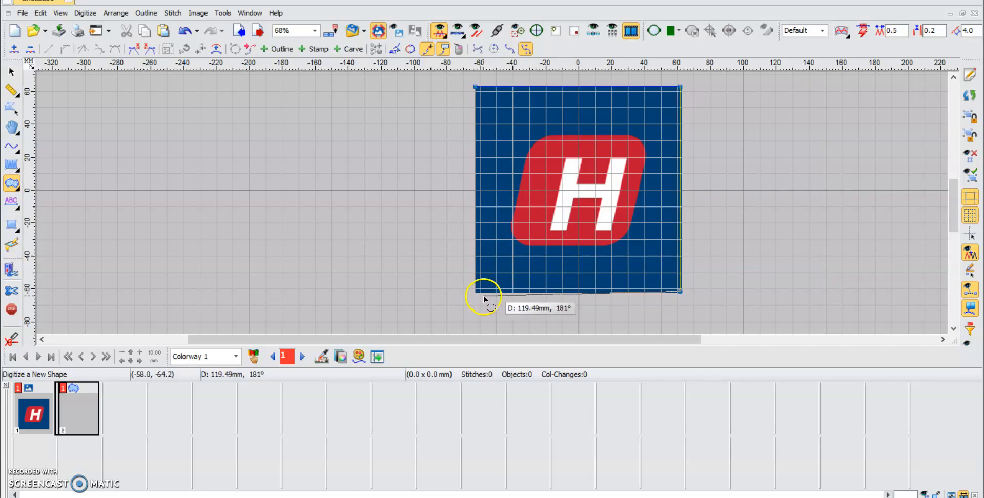
{"action": "mouse_move", "coordinate": [475, 284]}
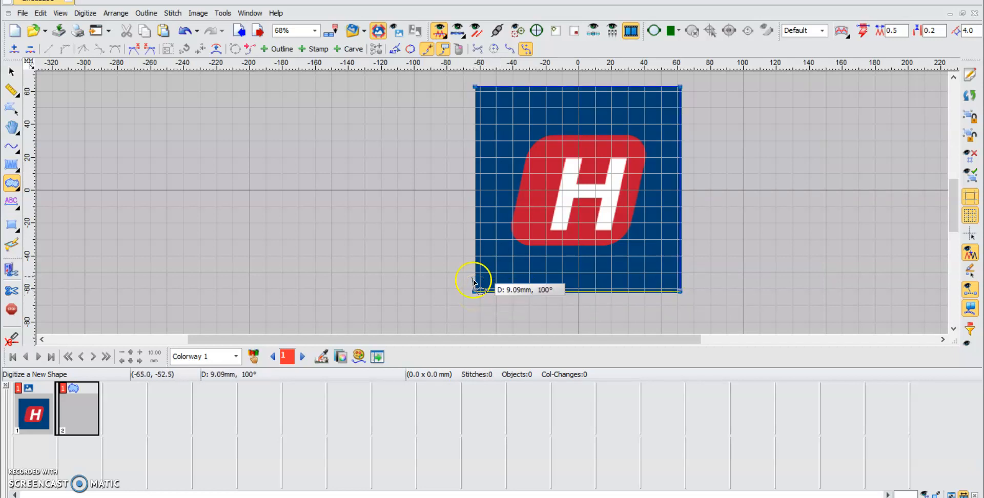
{"action": "mouse_move", "coordinate": [477, 91]}
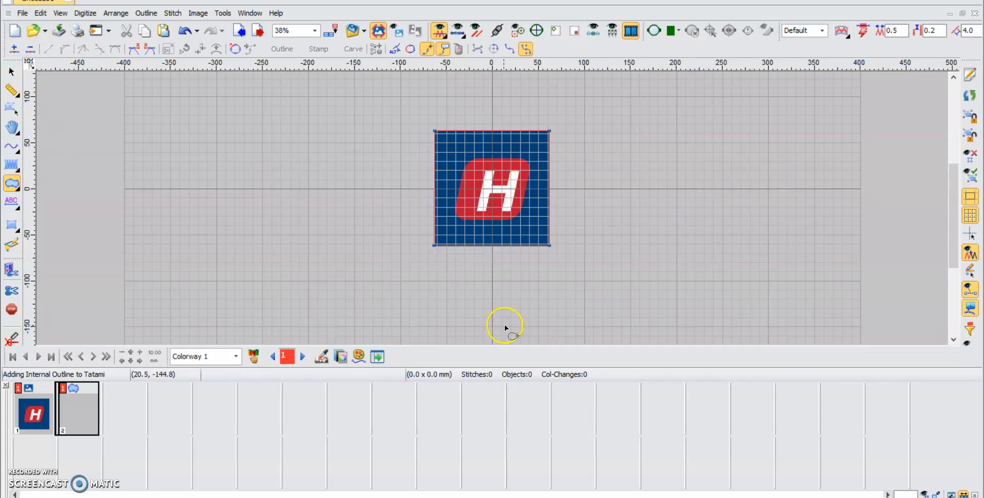
{"action": "mouse_move", "coordinate": [863, 57]}
{"action": "type", "text": "0.4"}
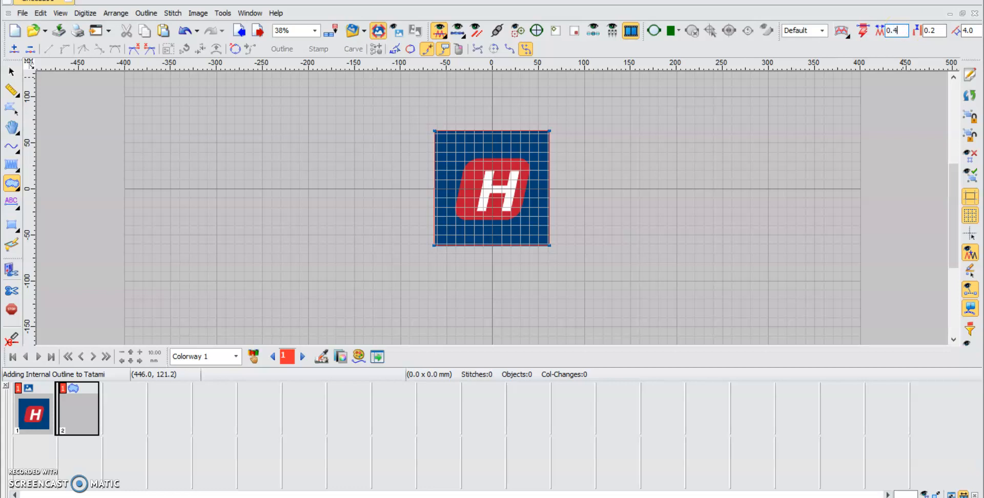
{"action": "mouse_move", "coordinate": [855, 71]}
{"action": "type", "text": "0.5"}
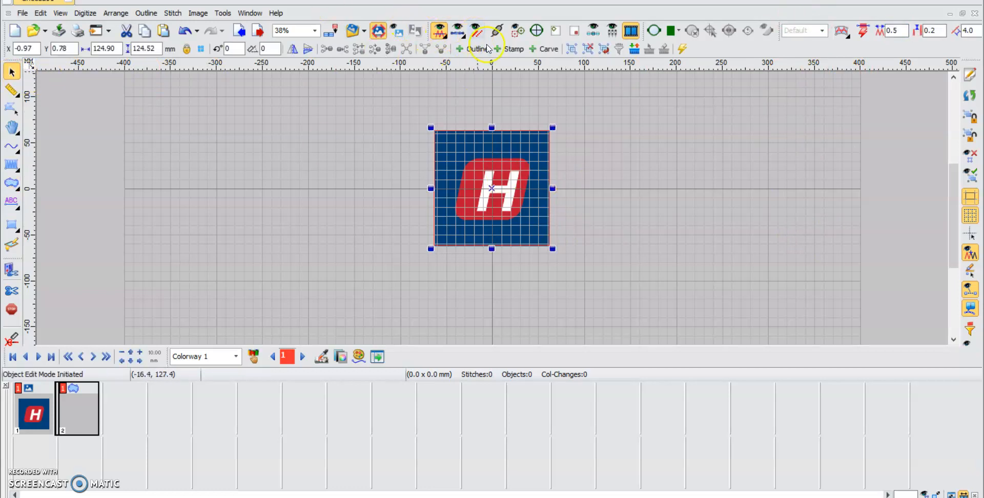
{"action": "mouse_move", "coordinate": [458, 30]}
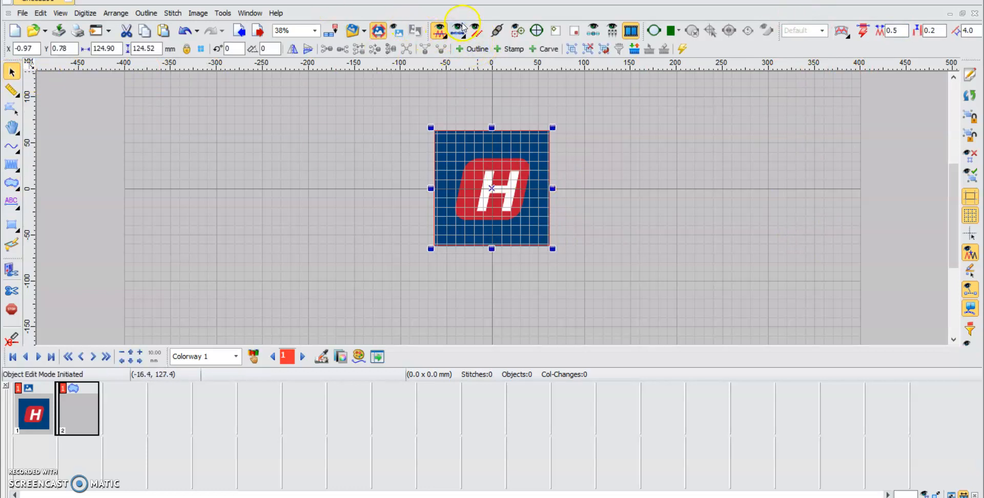
{"action": "left_click", "coordinate": [455, 30]}
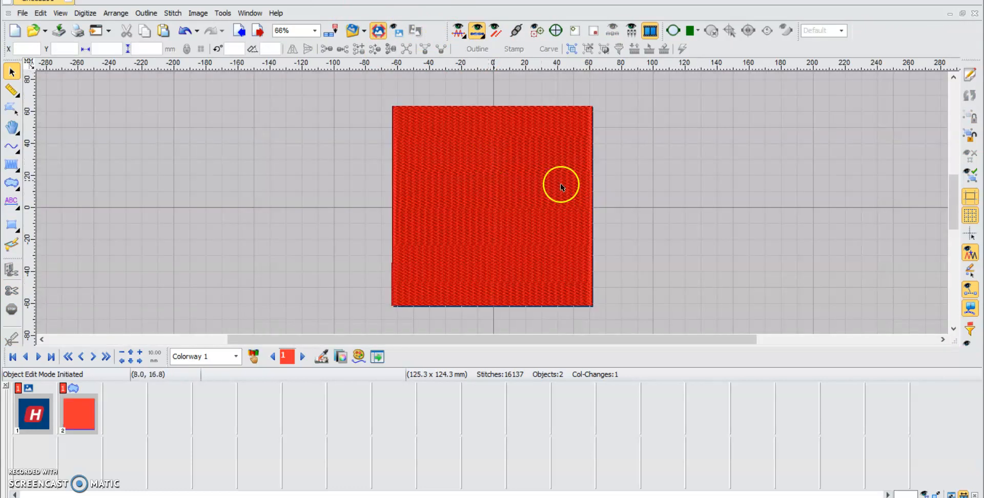
{"action": "mouse_move", "coordinate": [530, 399]}
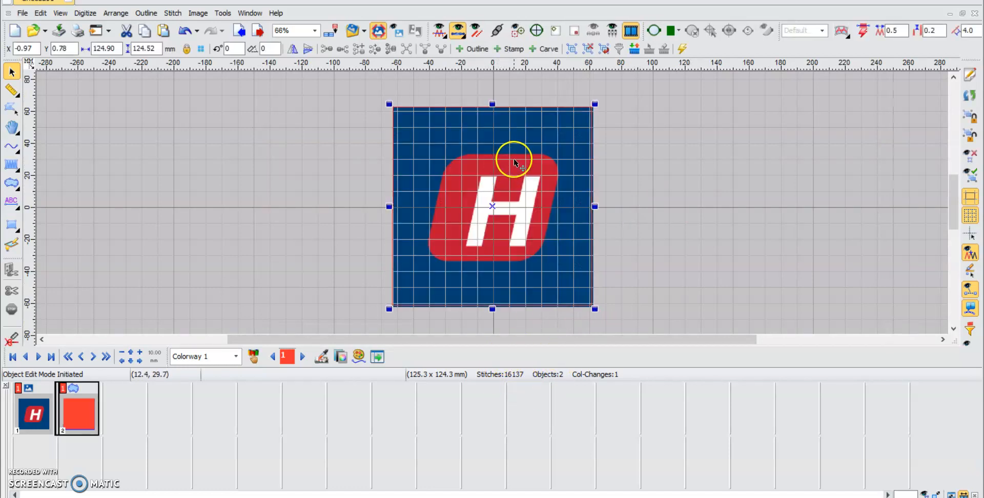
{"action": "mouse_move", "coordinate": [851, 45]}
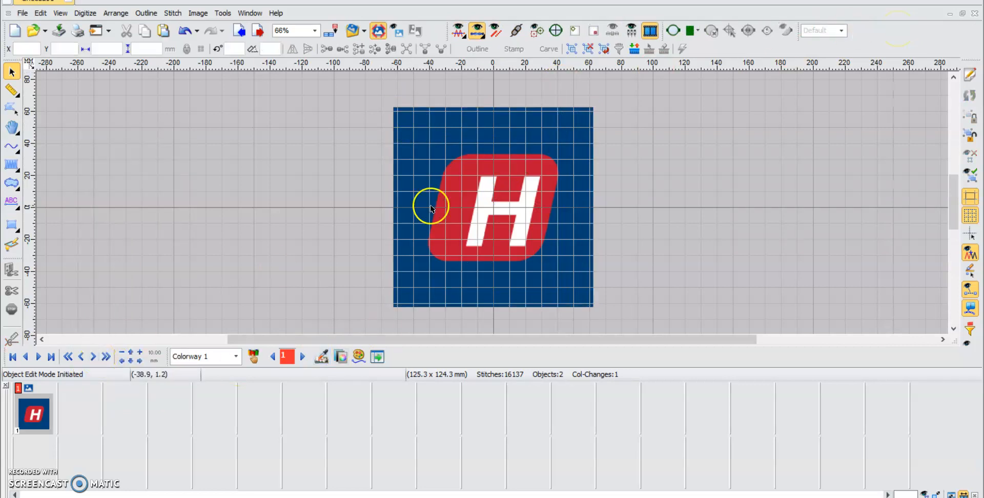
{"action": "mouse_move", "coordinate": [378, 139]}
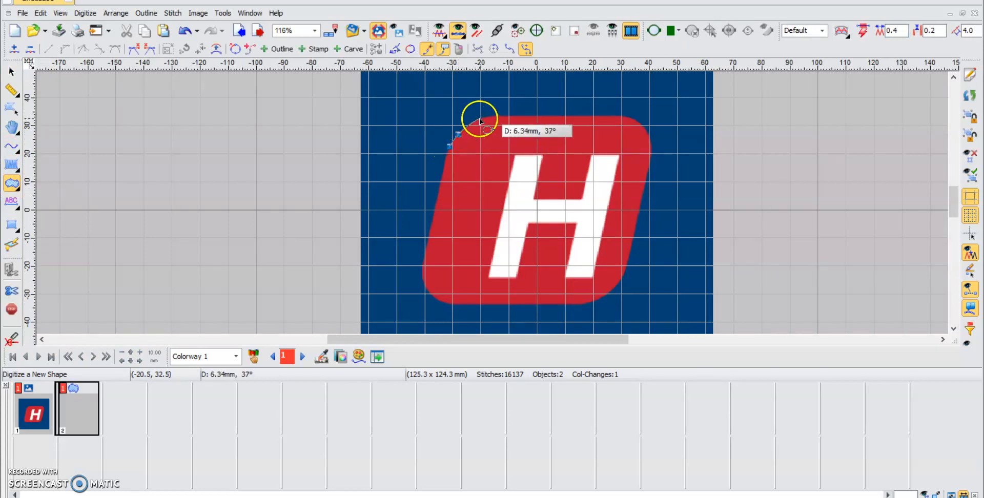
{"action": "mouse_move", "coordinate": [508, 117]}
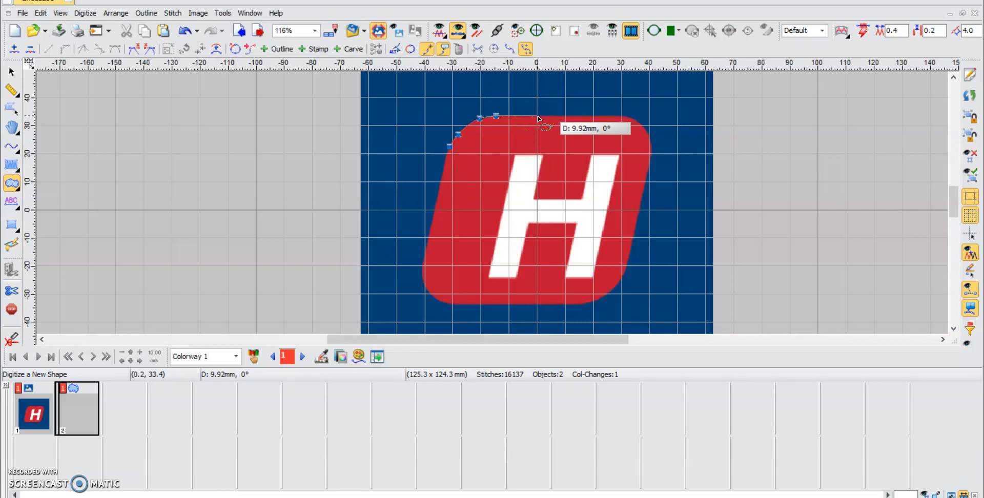
{"action": "mouse_move", "coordinate": [606, 119]}
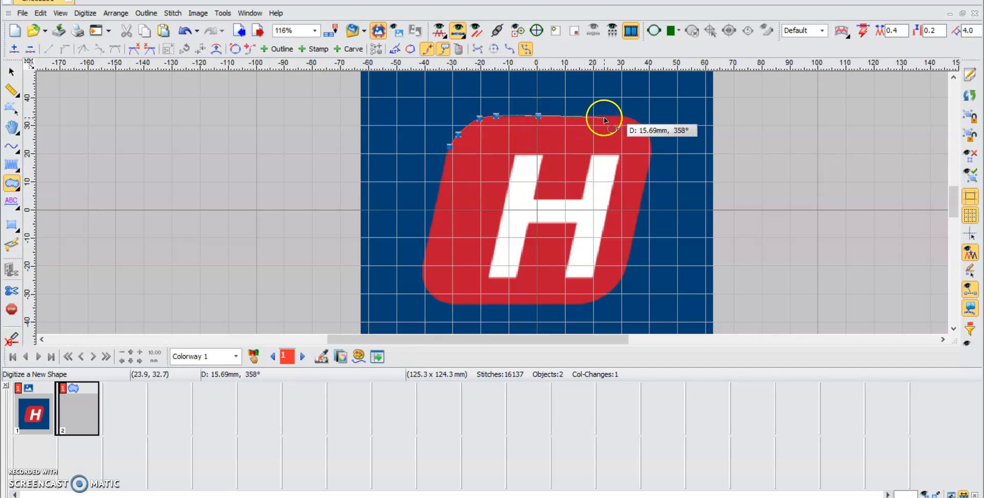
{"action": "mouse_move", "coordinate": [637, 127]}
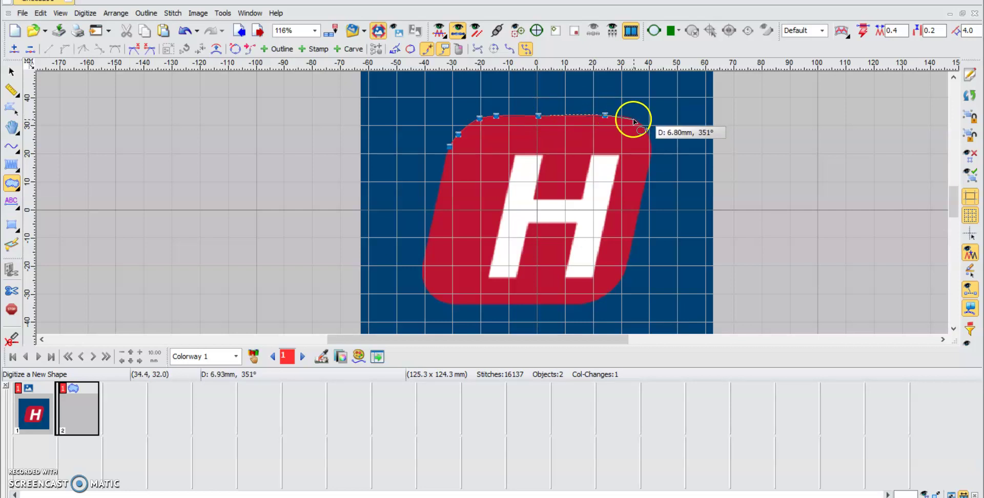
{"action": "mouse_move", "coordinate": [648, 138]}
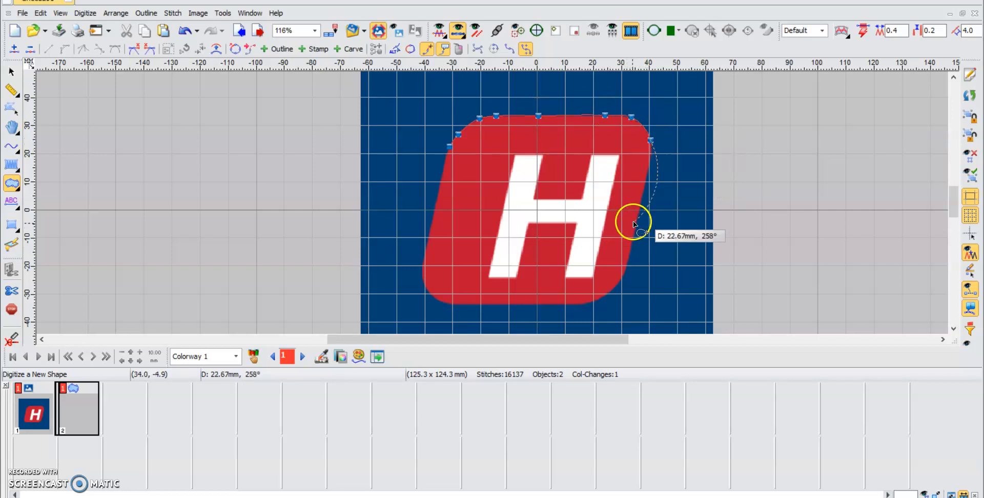
{"action": "mouse_move", "coordinate": [639, 216]}
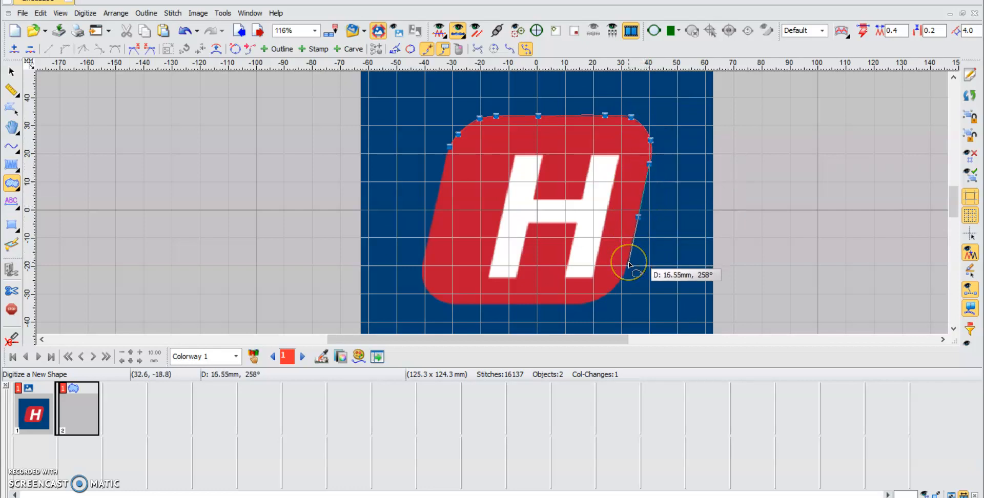
{"action": "mouse_move", "coordinate": [618, 292]}
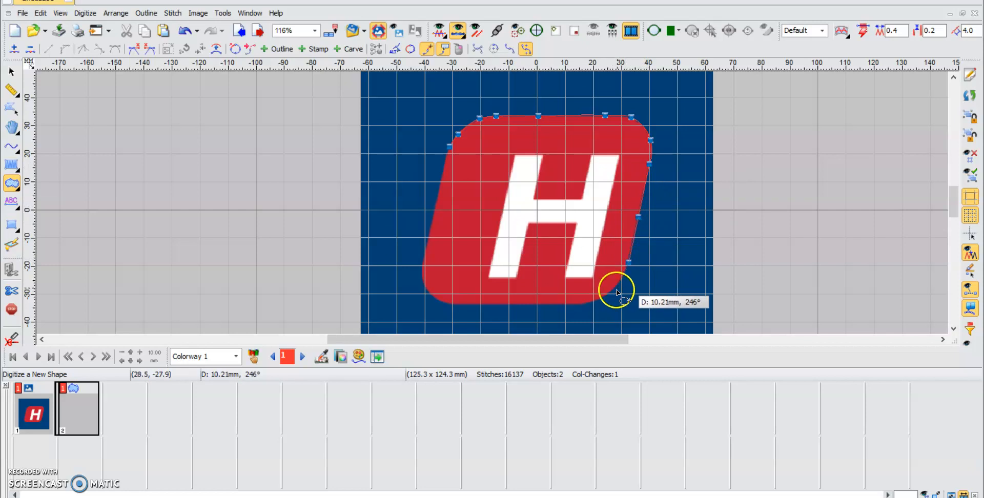
{"action": "mouse_move", "coordinate": [608, 297]}
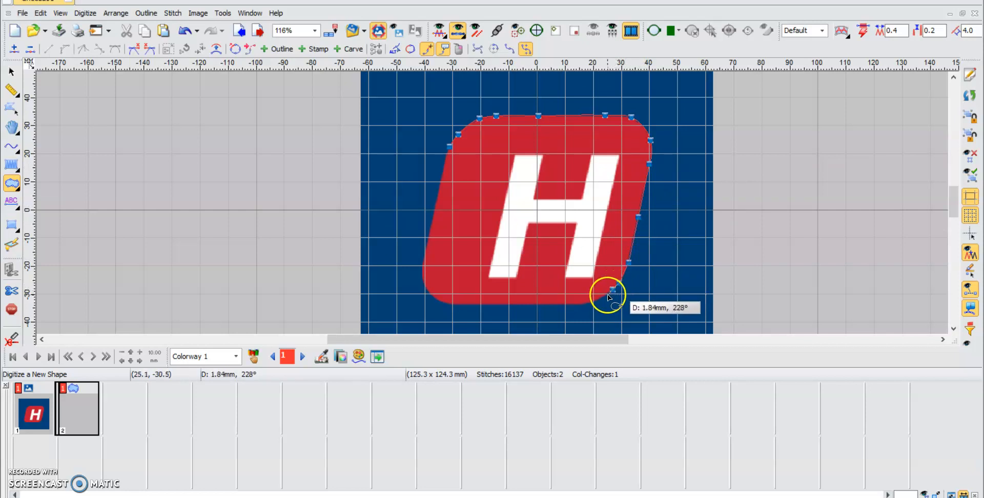
{"action": "mouse_move", "coordinate": [583, 307]}
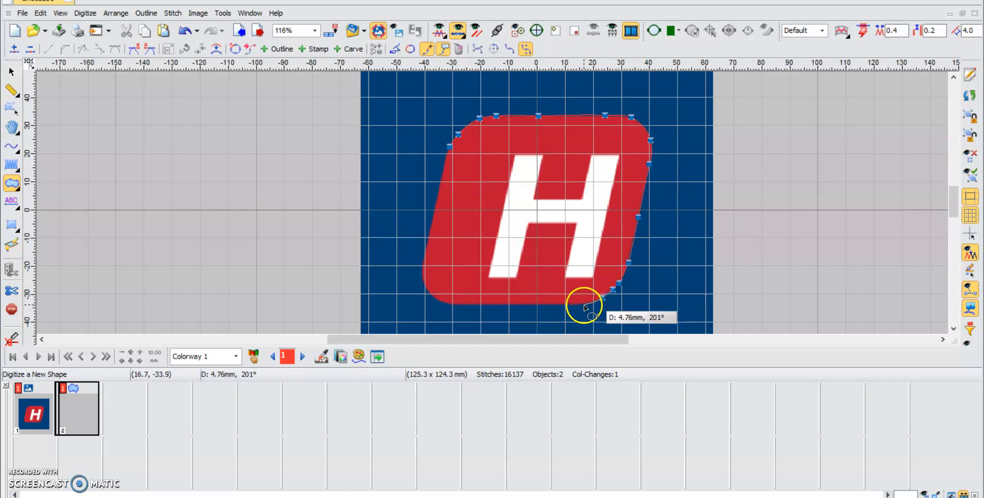
{"action": "mouse_move", "coordinate": [518, 307]}
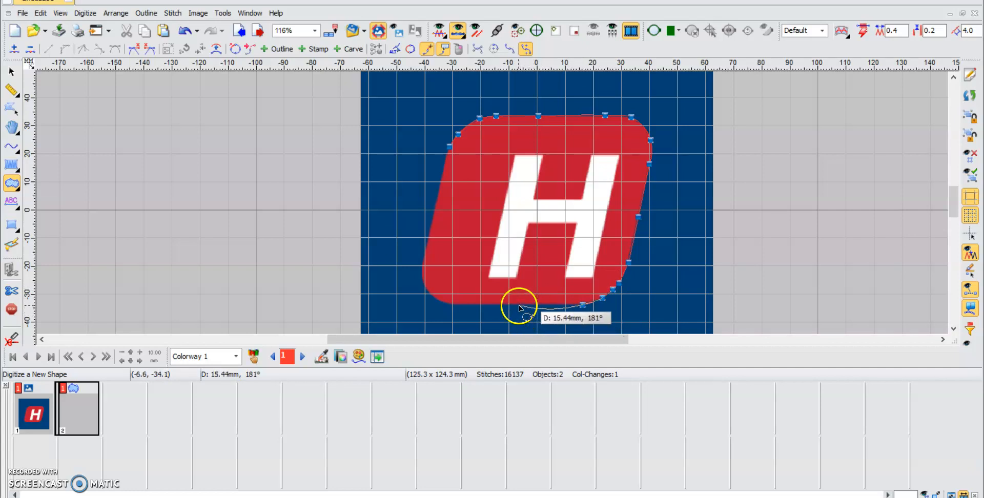
{"action": "mouse_move", "coordinate": [557, 305]}
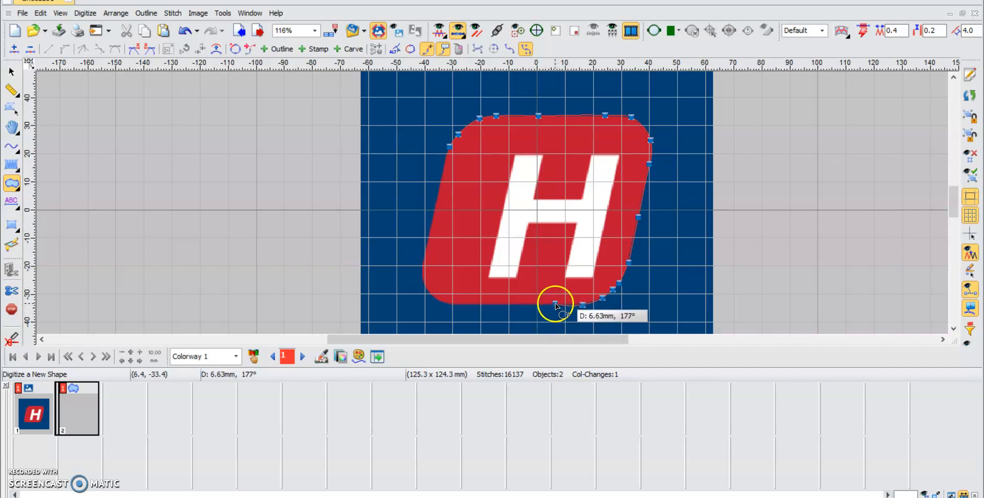
{"action": "mouse_move", "coordinate": [464, 308]}
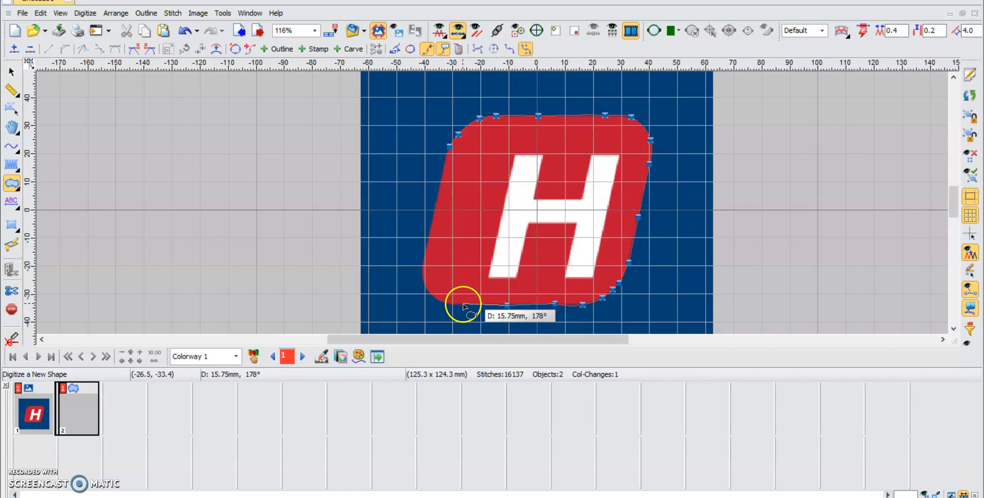
{"action": "mouse_move", "coordinate": [430, 297]}
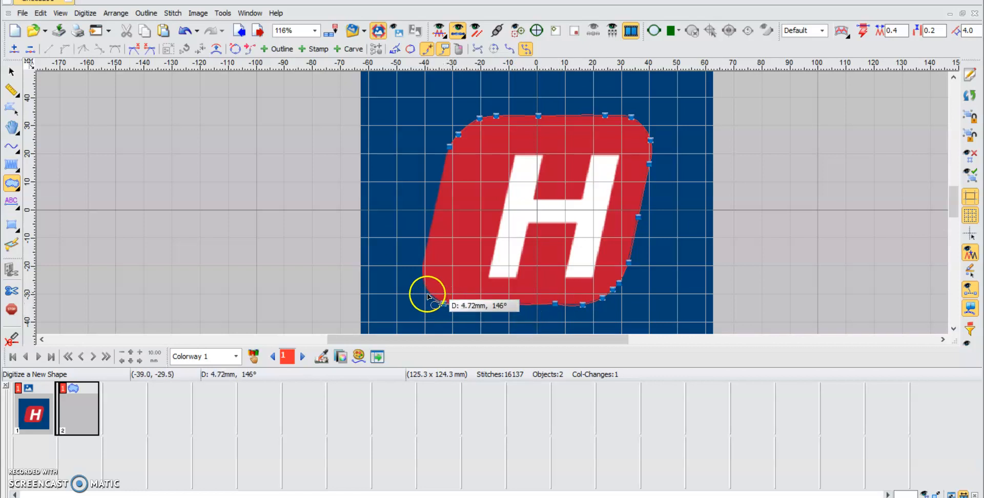
{"action": "mouse_move", "coordinate": [429, 237]}
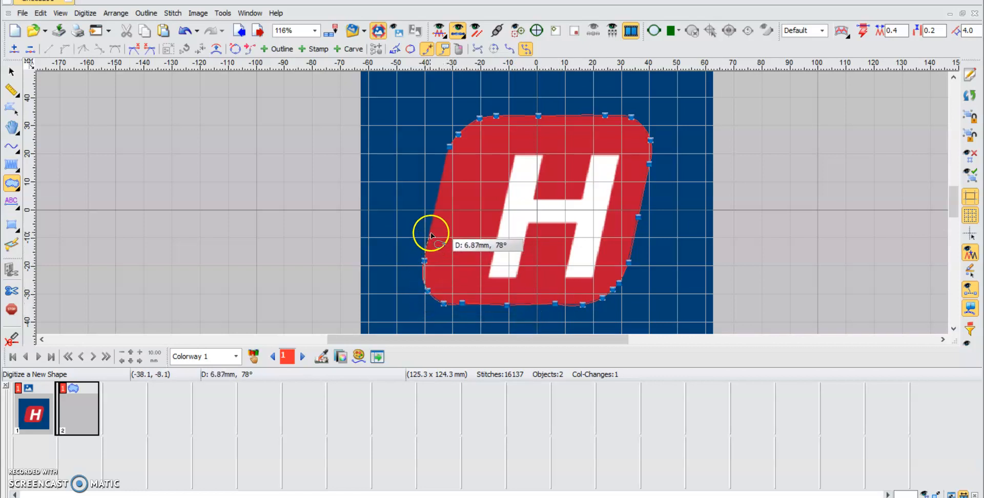
{"action": "mouse_move", "coordinate": [446, 164]}
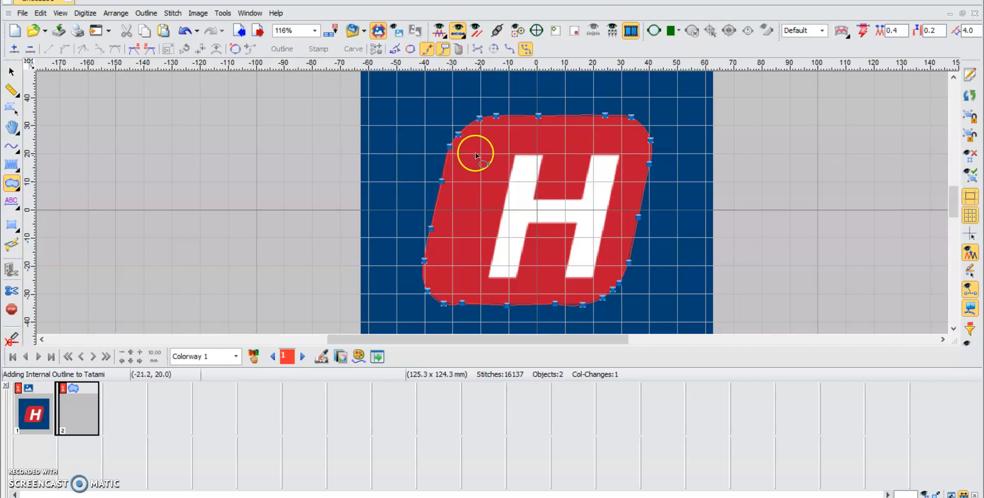
{"action": "mouse_move", "coordinate": [281, 91]}
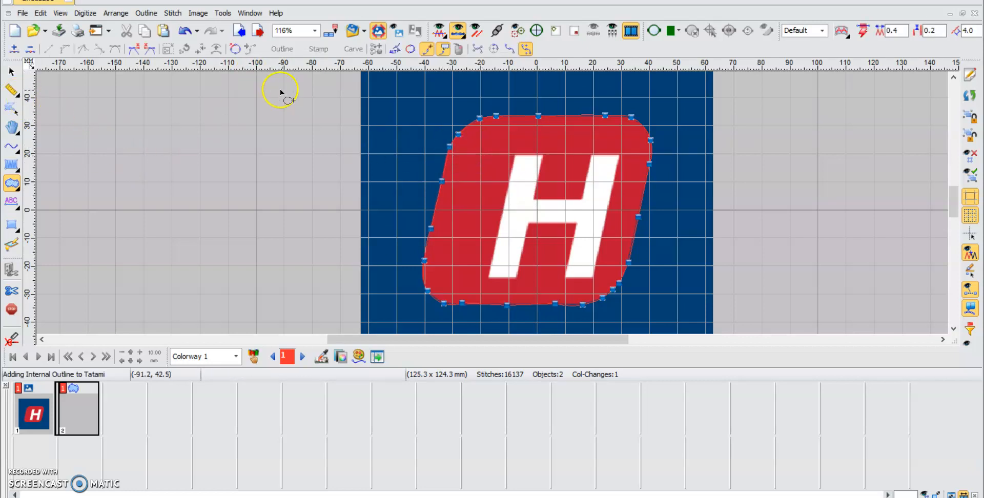
- Select the newly traced tatami shape over the red logo for editing
{"action": "left_click", "coordinate": [543, 136]}
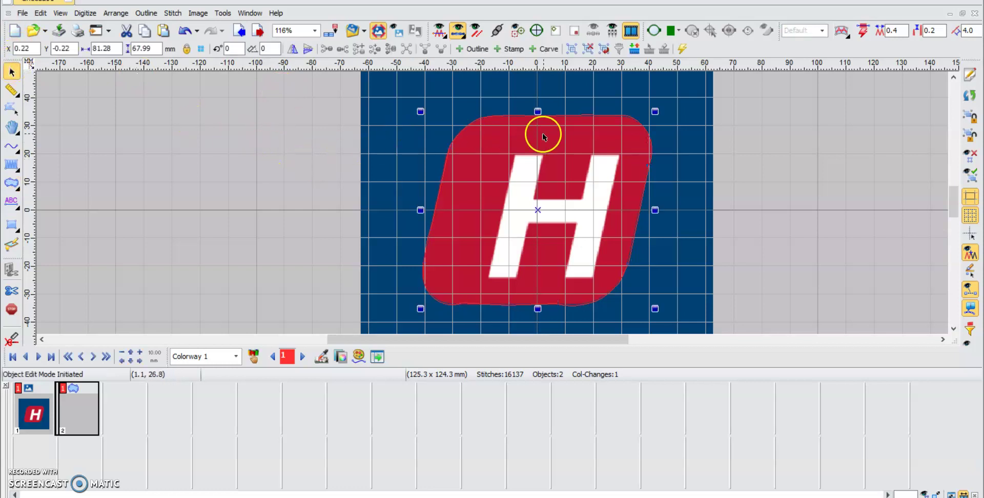
{"action": "mouse_move", "coordinate": [776, 118]}
{"action": "type", "text": "0.3"}
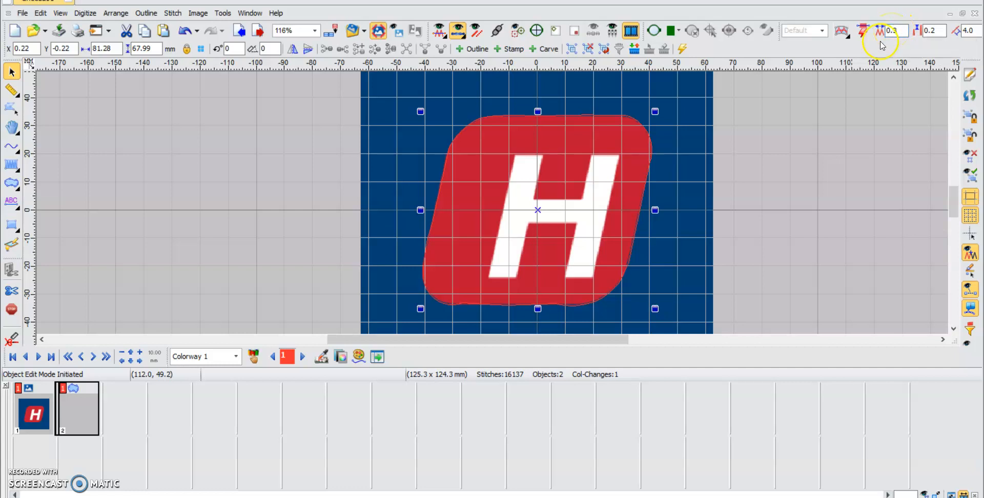
{"action": "mouse_move", "coordinate": [197, 139]}
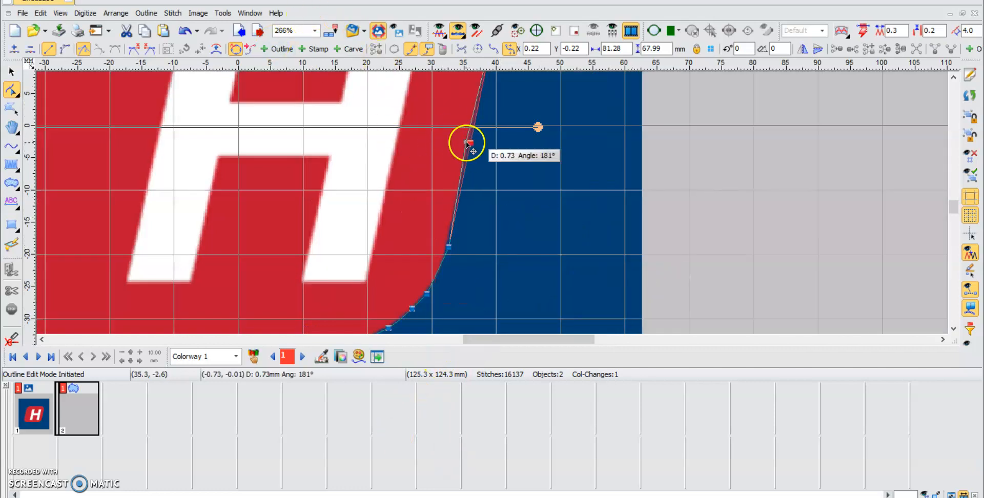
{"action": "mouse_move", "coordinate": [449, 301]}
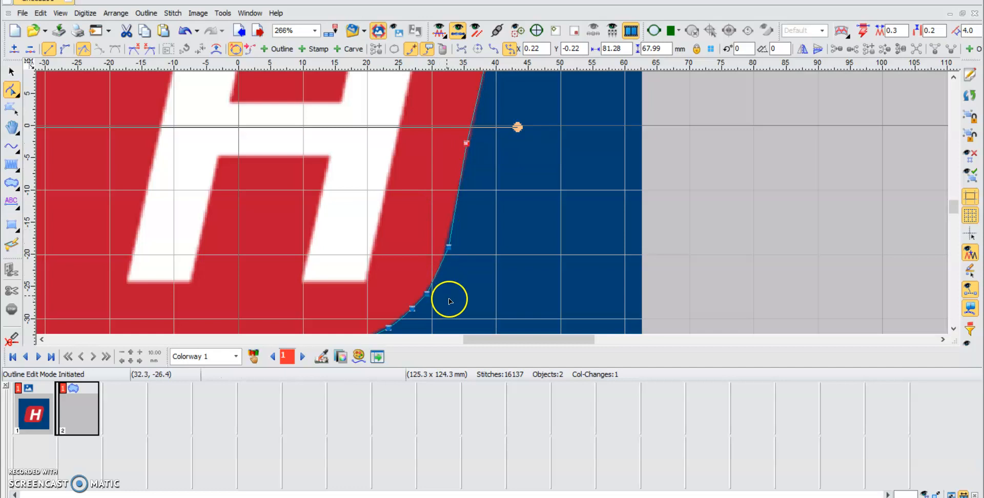
{"action": "mouse_move", "coordinate": [447, 247]}
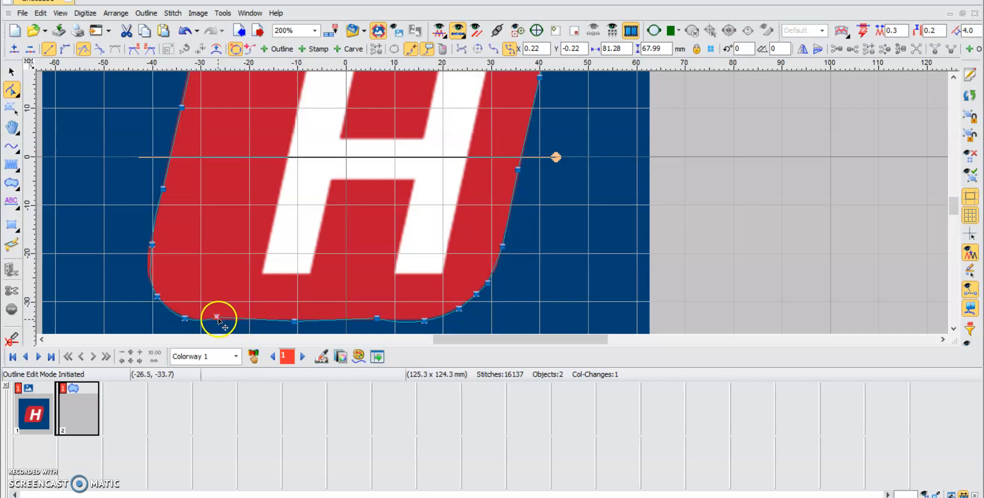
{"action": "mouse_move", "coordinate": [430, 322]}
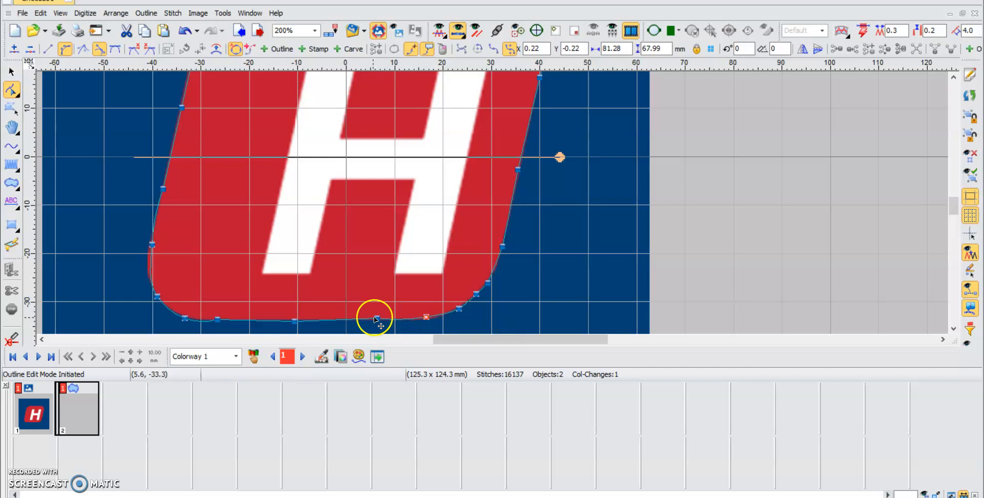
{"action": "mouse_move", "coordinate": [944, 228]}
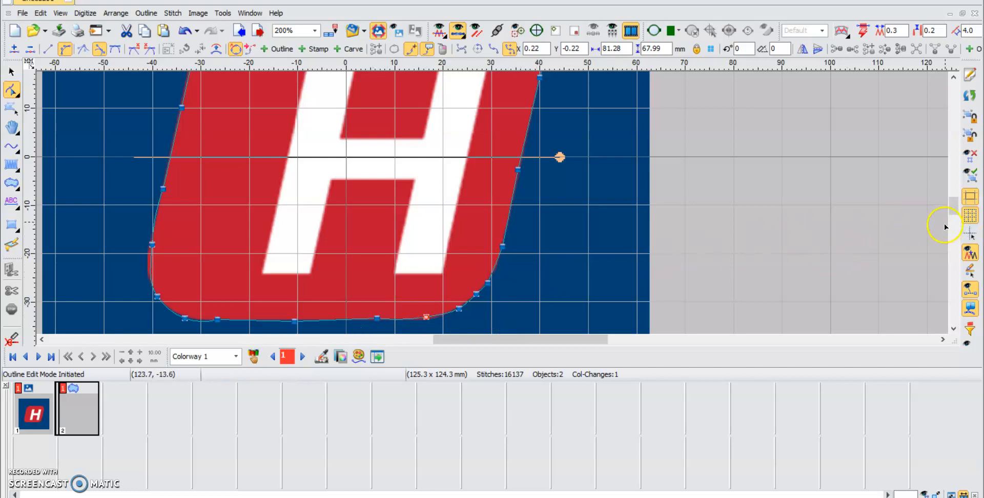
{"action": "scroll", "scroll_direction": "up", "scroll_amount": 3}
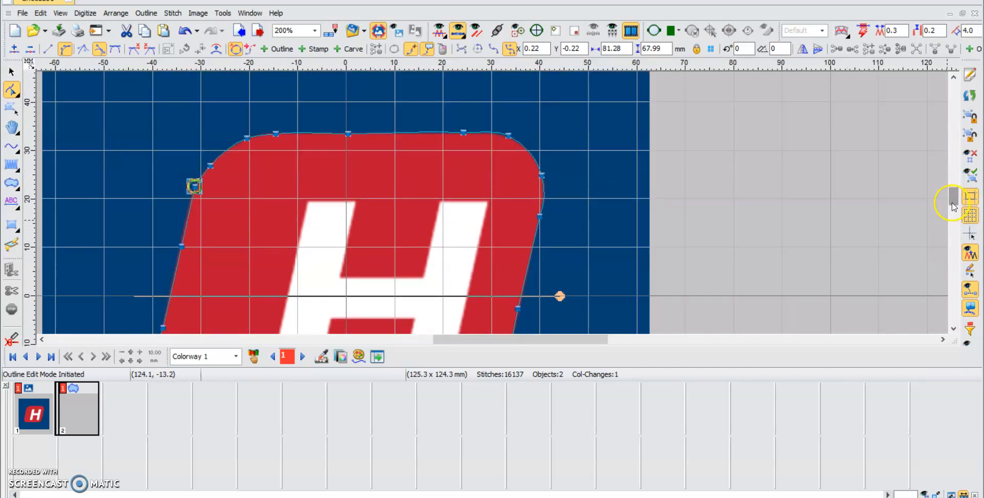
{"action": "mouse_move", "coordinate": [508, 135]}
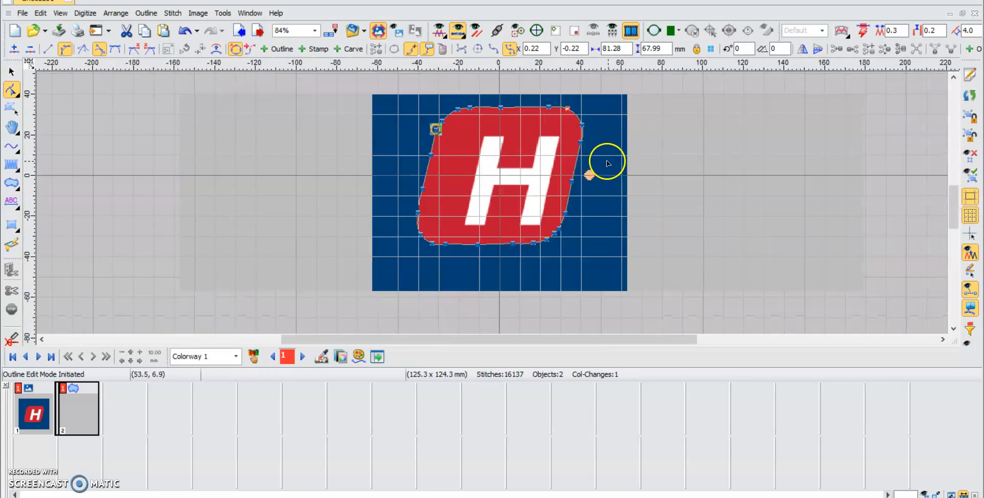
- Finish outline editing so the red rounded shape generates its tatami stitches
{"action": "left_click", "coordinate": [11, 71]}
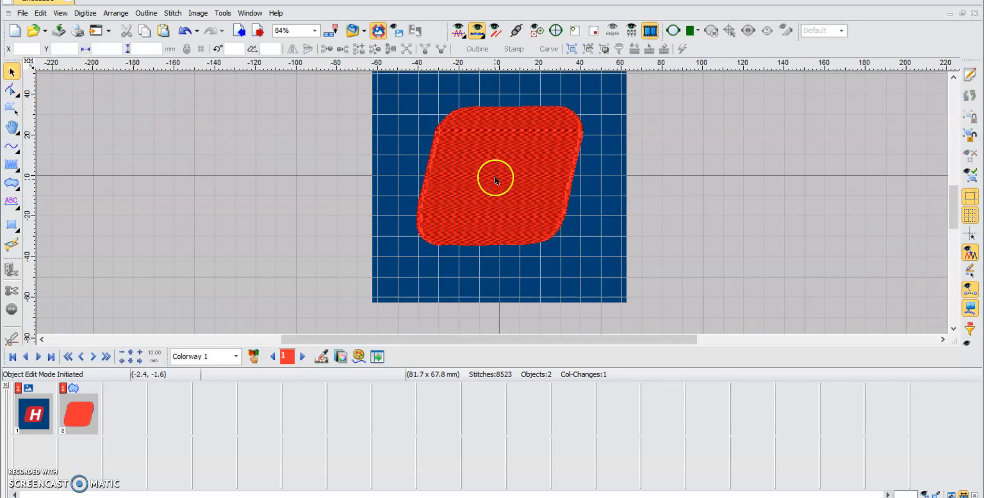
{"action": "scroll", "scroll_direction": "up", "scroll_amount": 3}
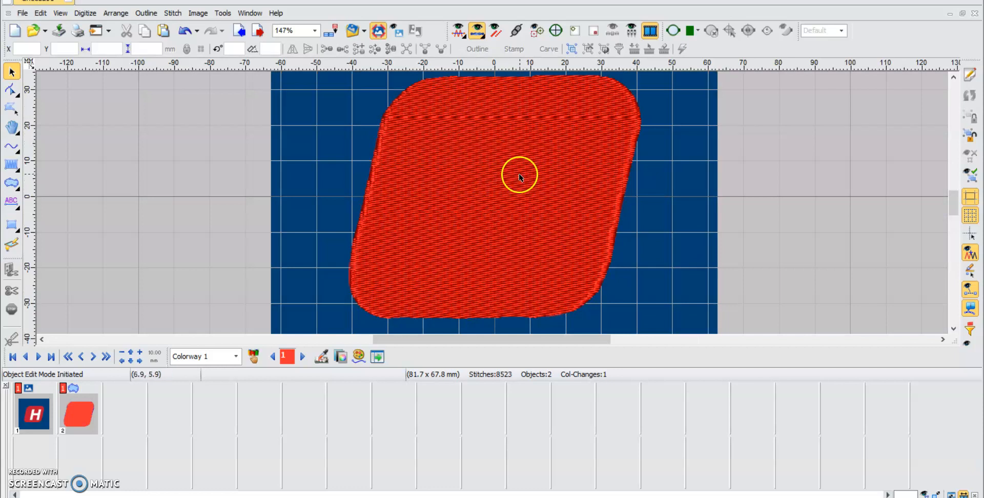
{"action": "mouse_move", "coordinate": [458, 223]}
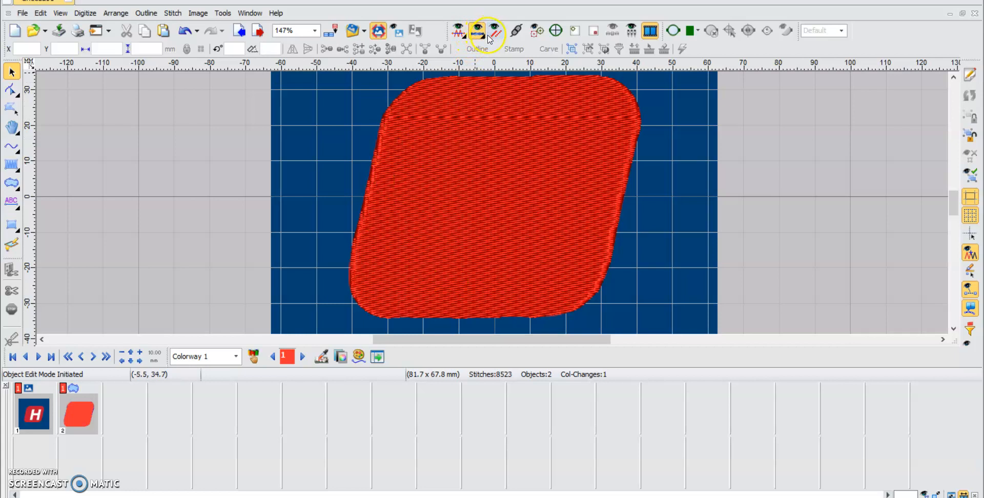
{"action": "mouse_move", "coordinate": [477, 30]}
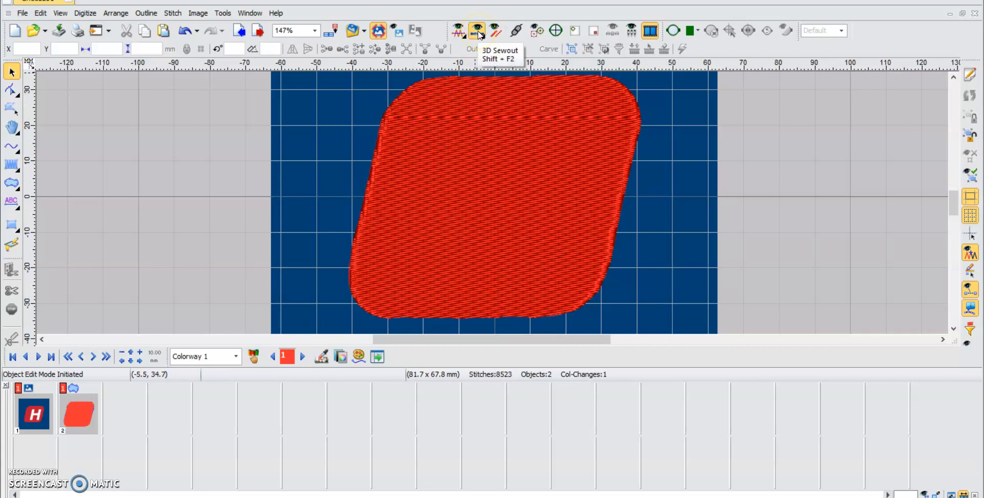
{"action": "mouse_move", "coordinate": [477, 53]}
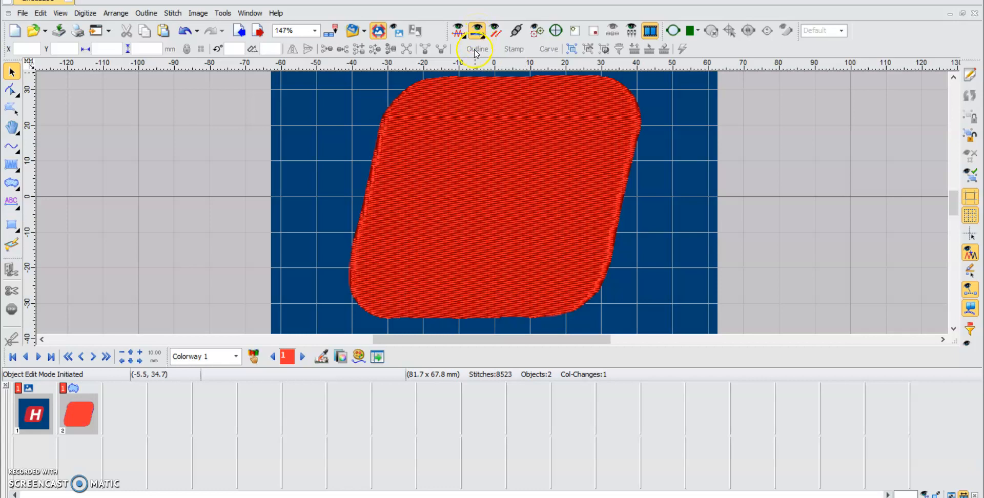
{"action": "mouse_move", "coordinate": [526, 214]}
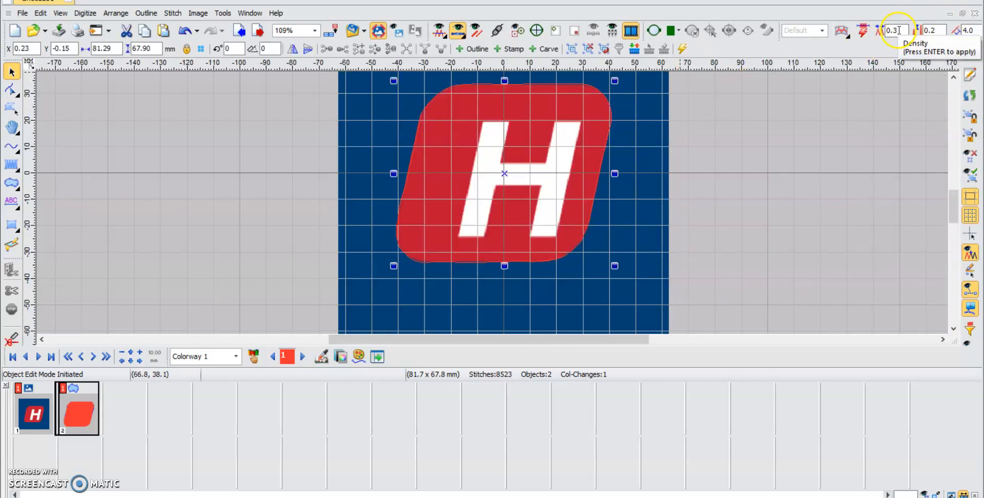
{"action": "mouse_move", "coordinate": [498, 376]}
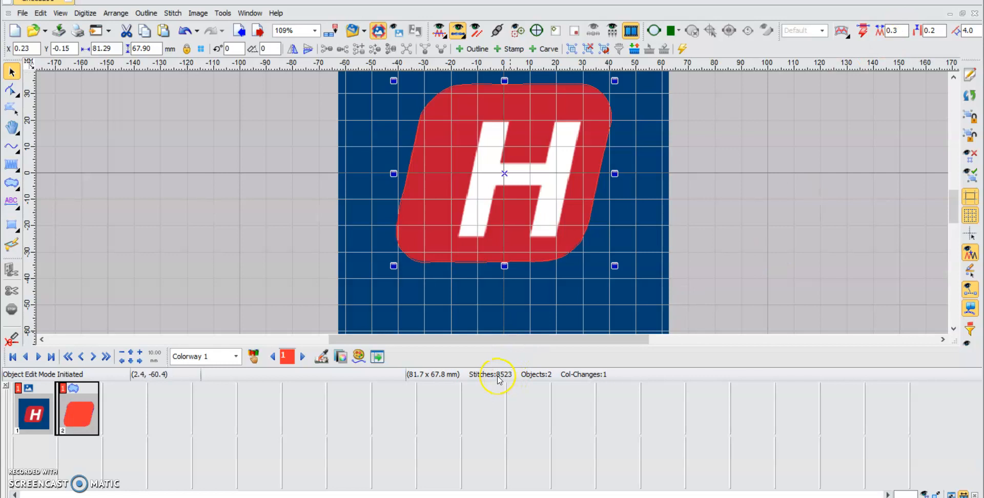
{"action": "mouse_move", "coordinate": [861, 21]}
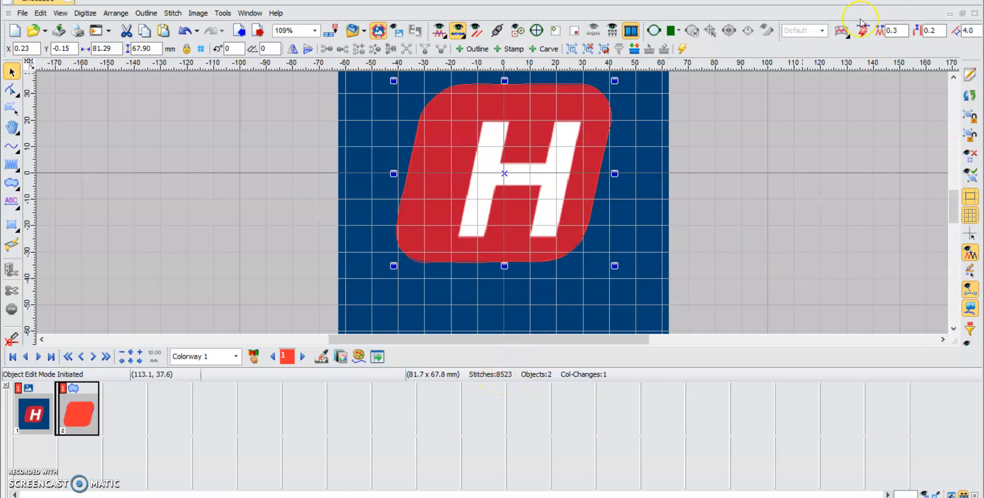
{"action": "mouse_move", "coordinate": [862, 21]}
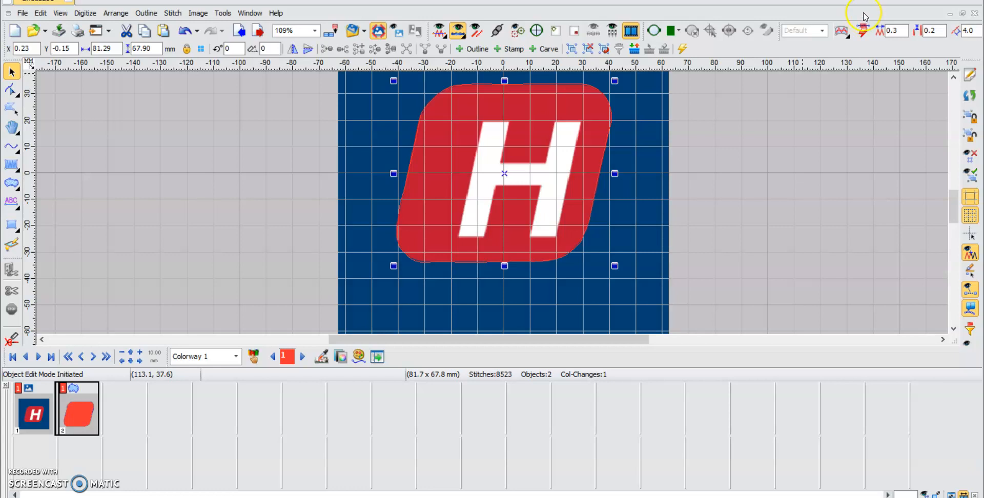
{"action": "mouse_move", "coordinate": [355, 203]}
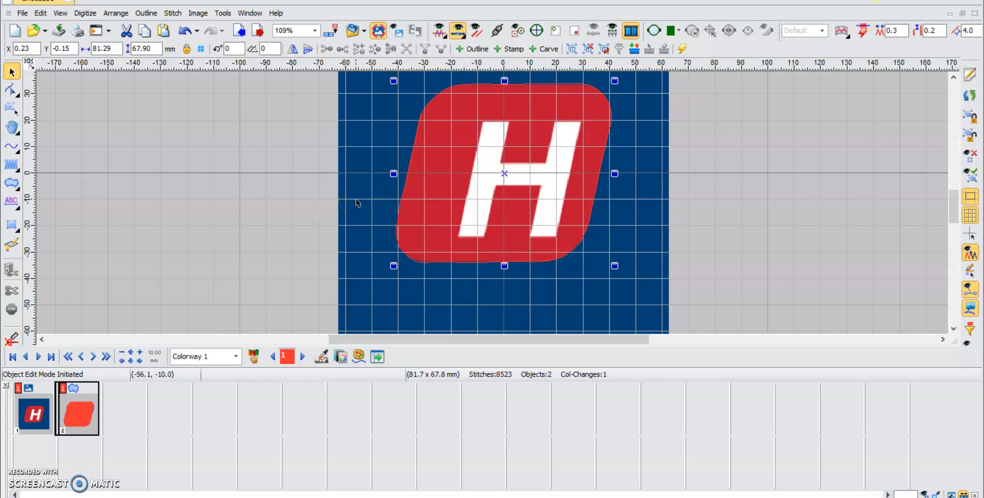
{"action": "mouse_move", "coordinate": [124, 156]}
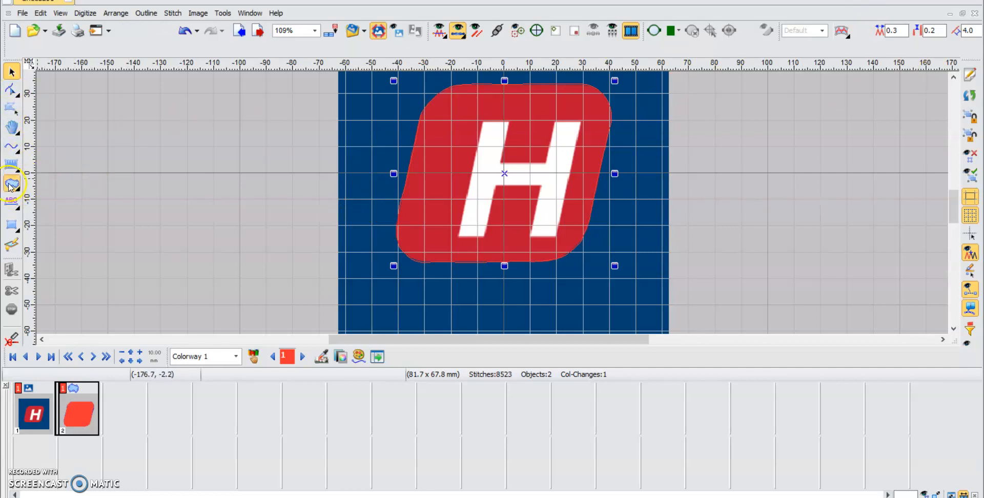
- Start digitizing a new fill shape for the letter H
{"action": "left_click", "coordinate": [440, 30]}
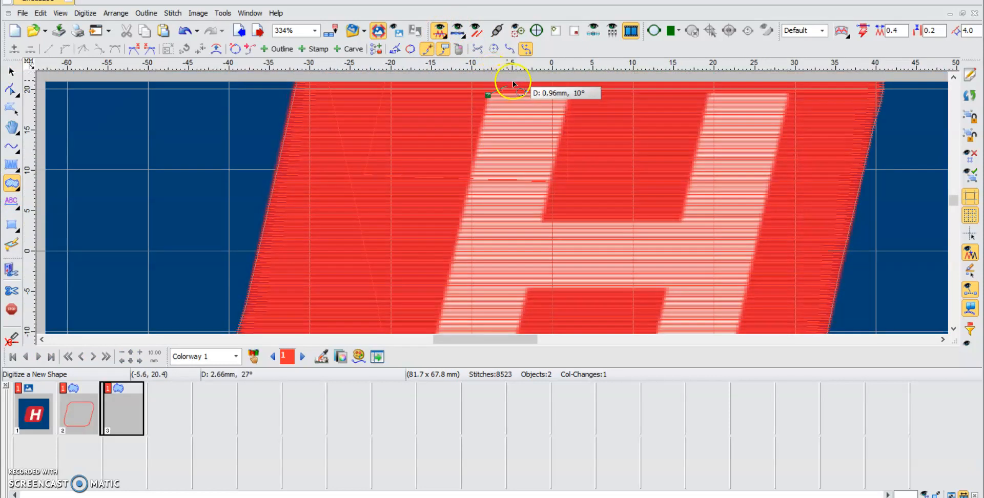
{"action": "mouse_move", "coordinate": [568, 94]}
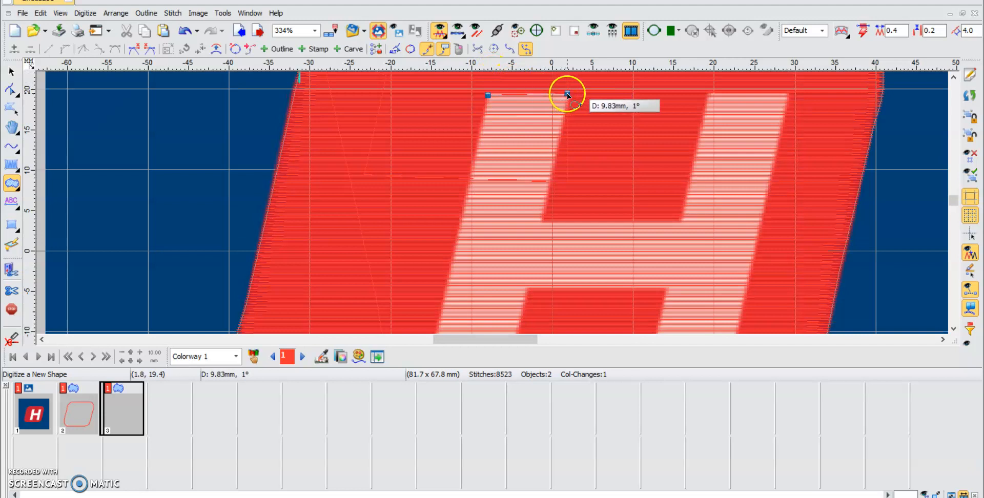
{"action": "mouse_move", "coordinate": [543, 222]}
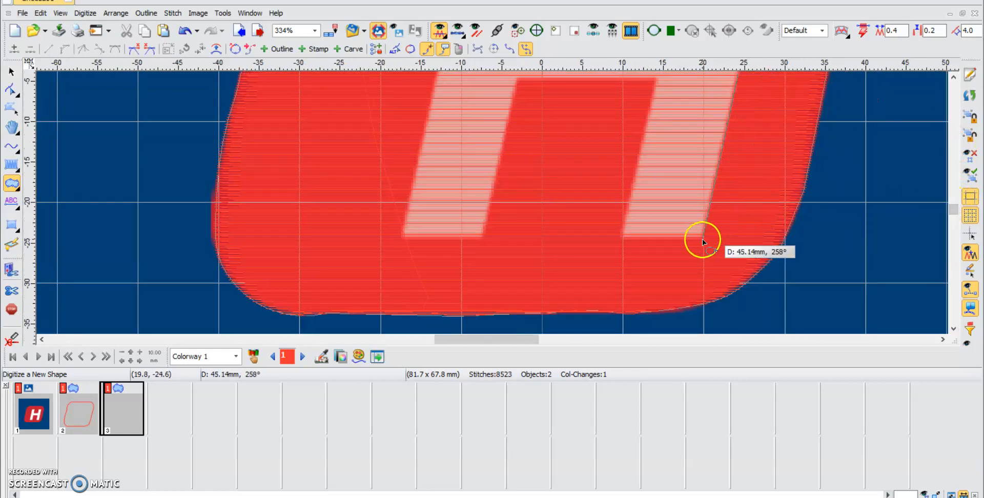
{"action": "mouse_move", "coordinate": [624, 239]}
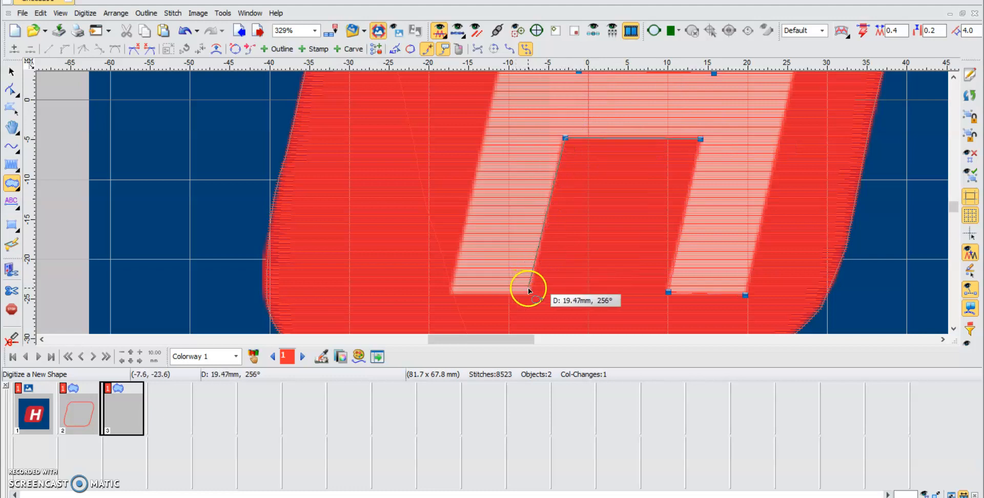
{"action": "mouse_move", "coordinate": [536, 303]}
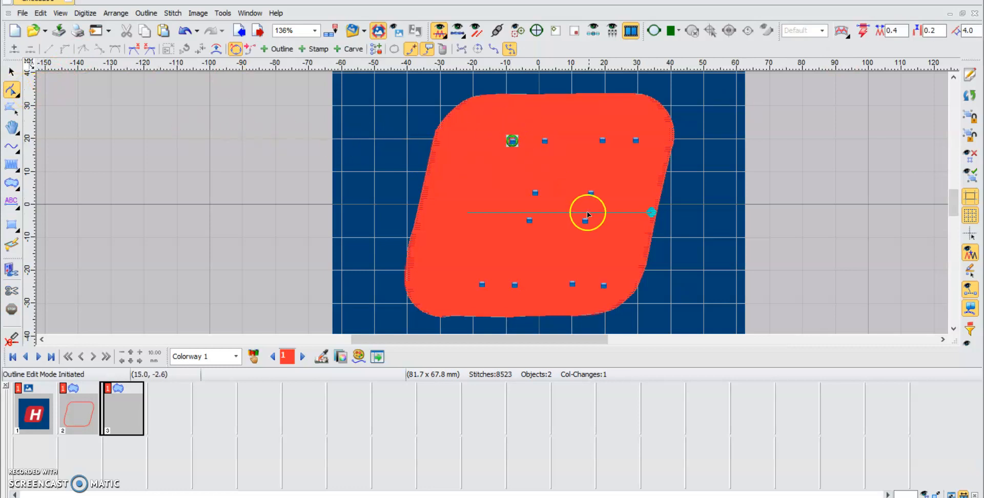
- Set the H shape's stitch angle to vertical
{"action": "left_click_drag", "start_coordinate": [588, 211], "coordinate": [555, 135]}
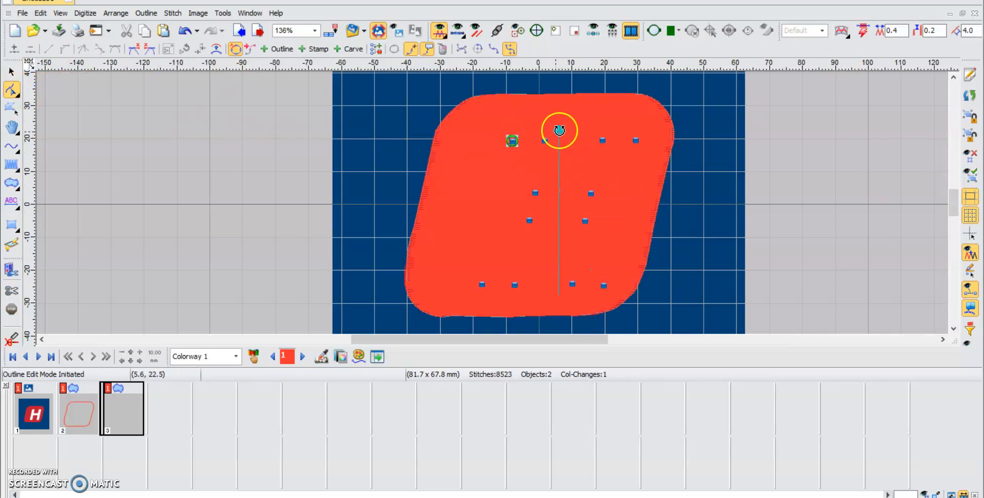
{"action": "left_click", "coordinate": [253, 357]}
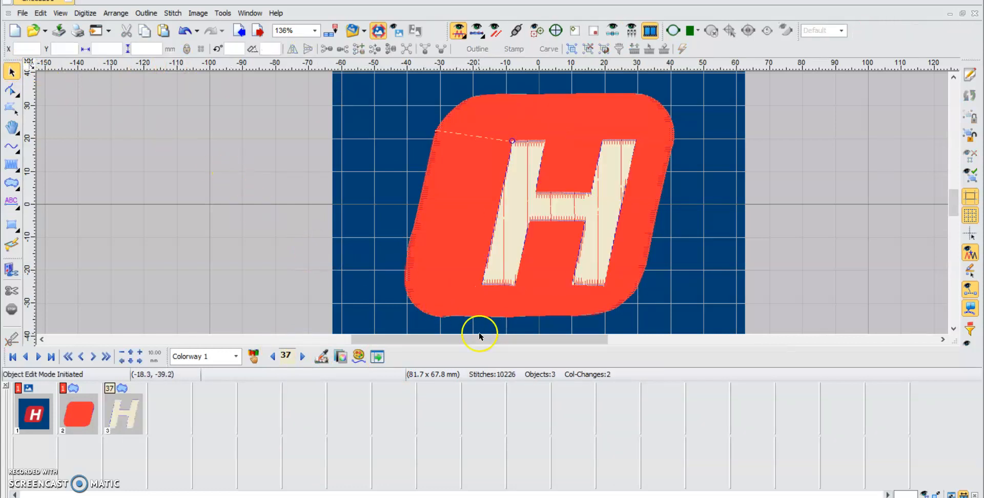
{"action": "mouse_move", "coordinate": [430, 348]}
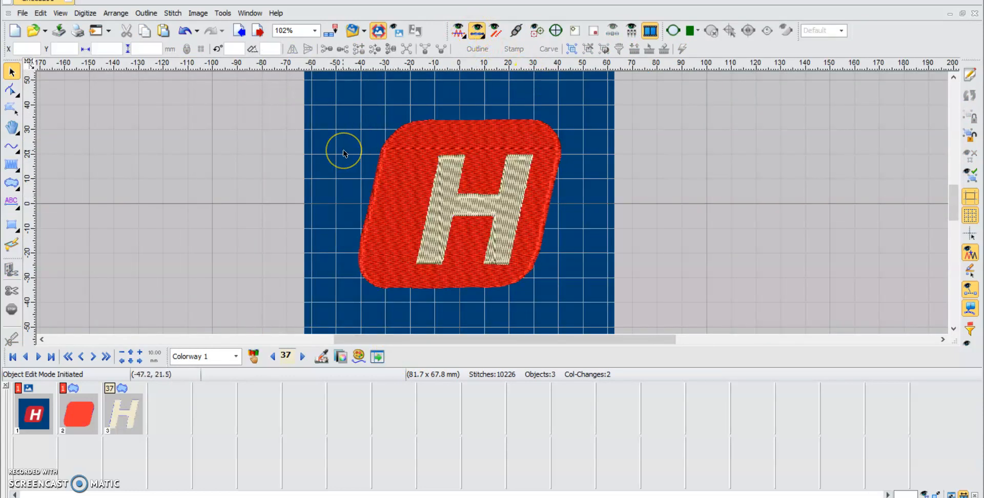
{"action": "mouse_move", "coordinate": [381, 156]}
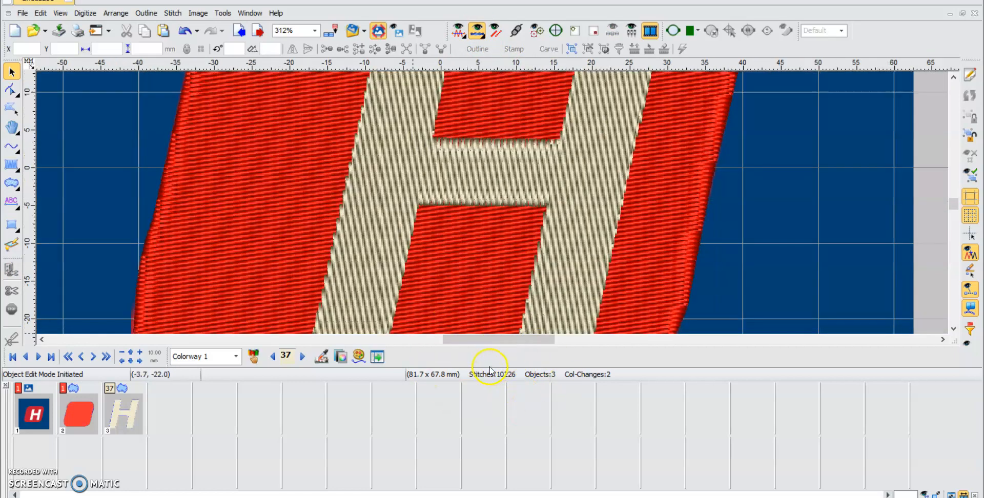
{"action": "mouse_move", "coordinate": [518, 379]}
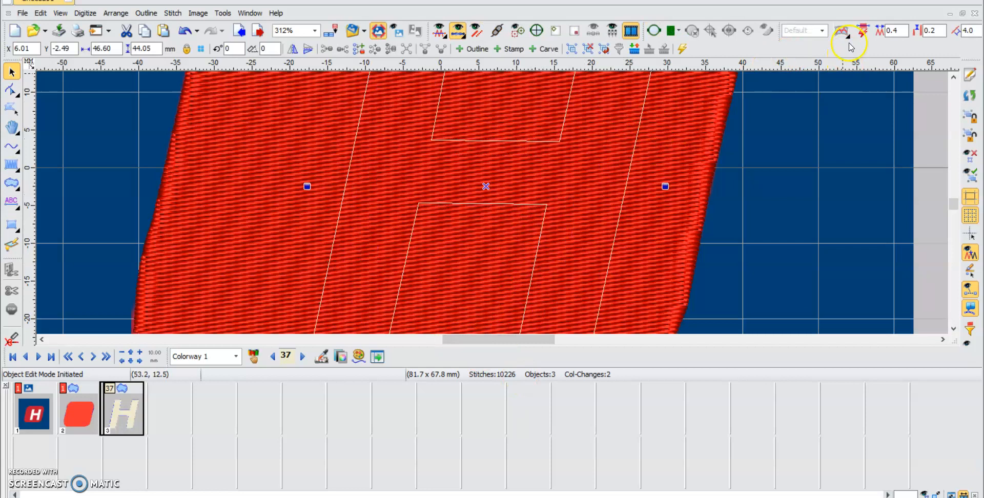
{"action": "mouse_move", "coordinate": [892, 30]}
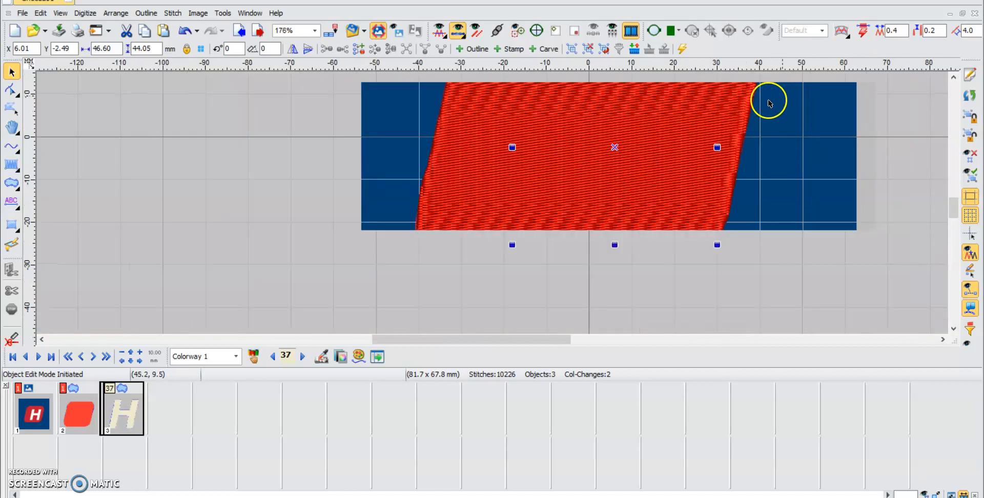
- Select the cream H and apply the 0.3 density so it re-stitches
{"action": "scroll", "scroll_direction": "up", "scroll_amount": 3}
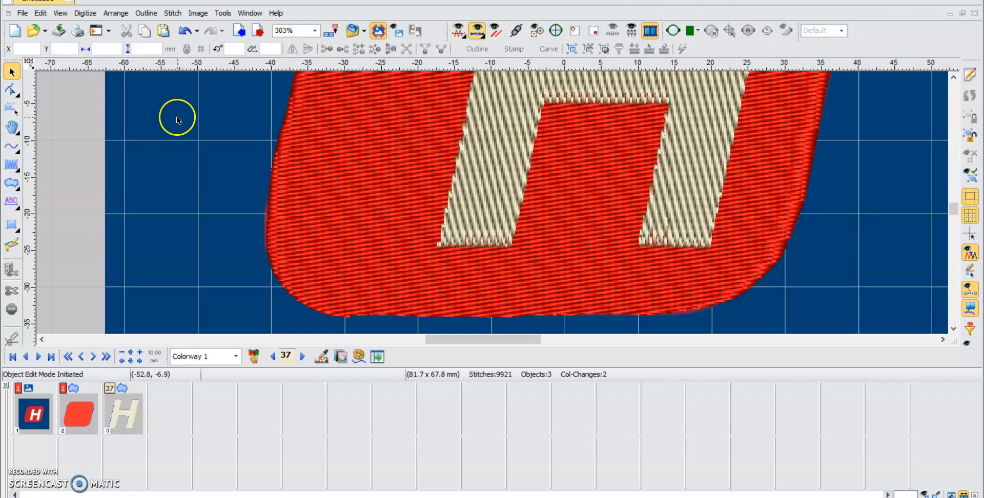
{"action": "left_click", "coordinate": [496, 97]}
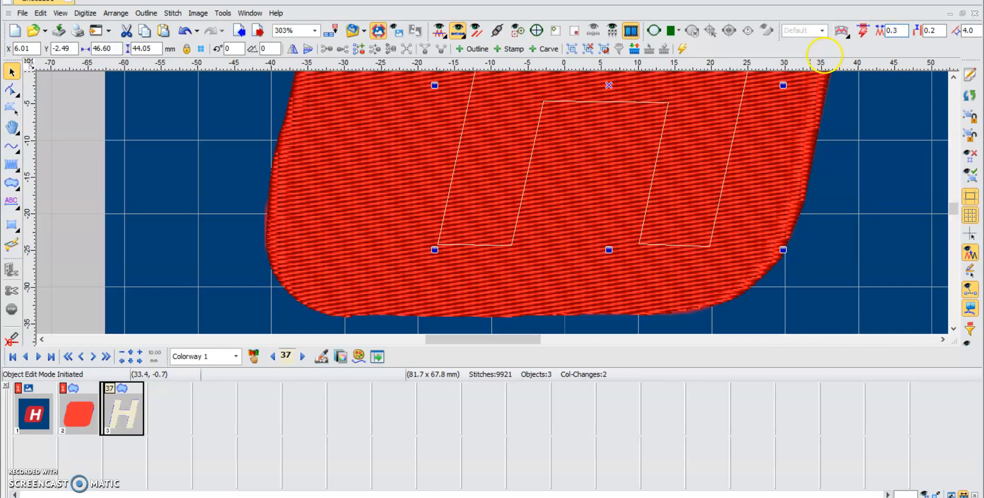
{"action": "left_click", "coordinate": [564, 312]}
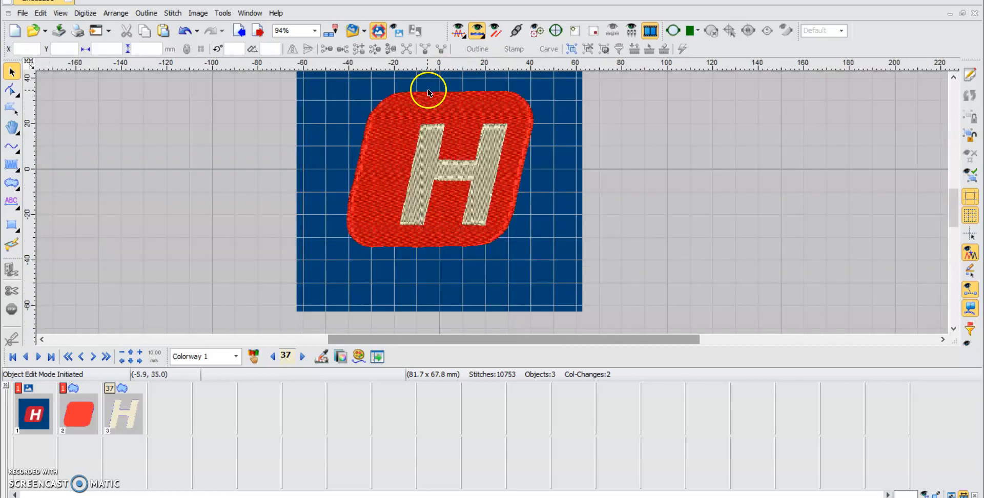
- Zoom out to the full logo and pick the complex fill tool for a new shape
{"action": "scroll", "scroll_direction": "down", "scroll_amount": 3}
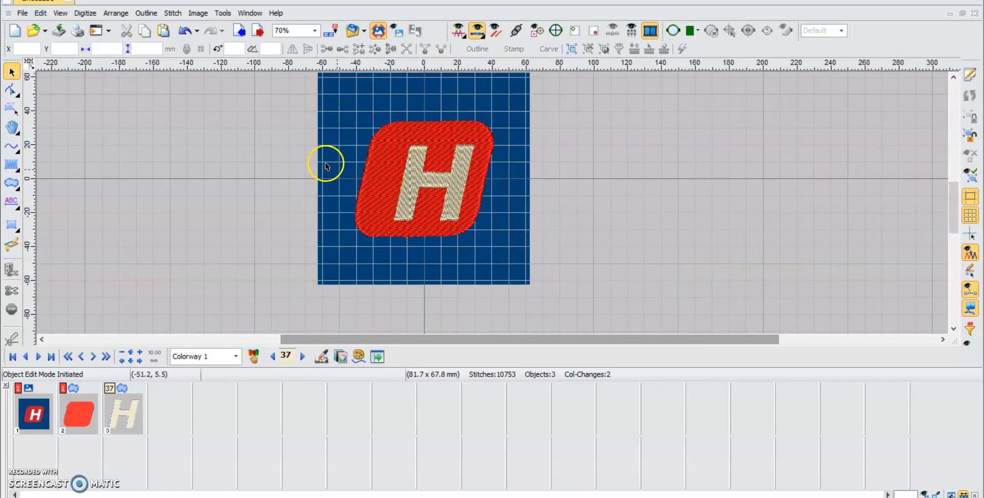
{"action": "mouse_move", "coordinate": [55, 174]}
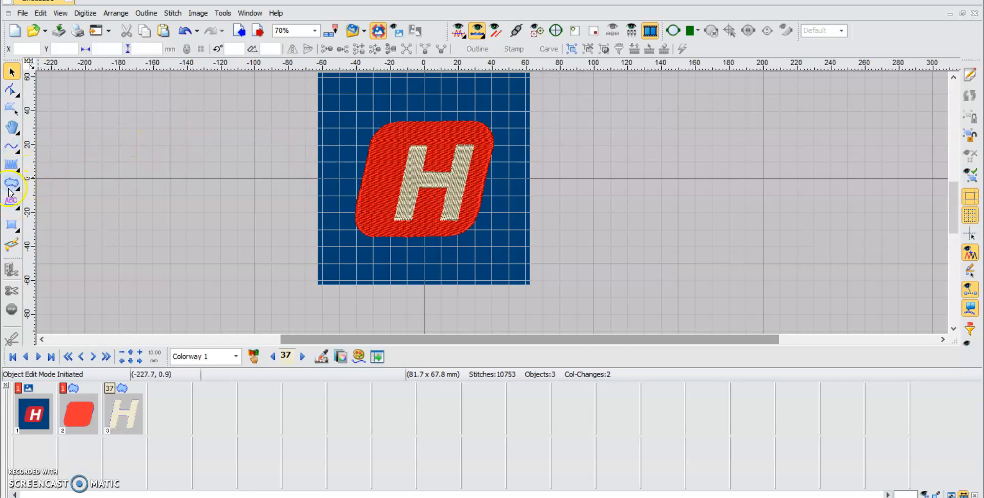
{"action": "left_click", "coordinate": [12, 183]}
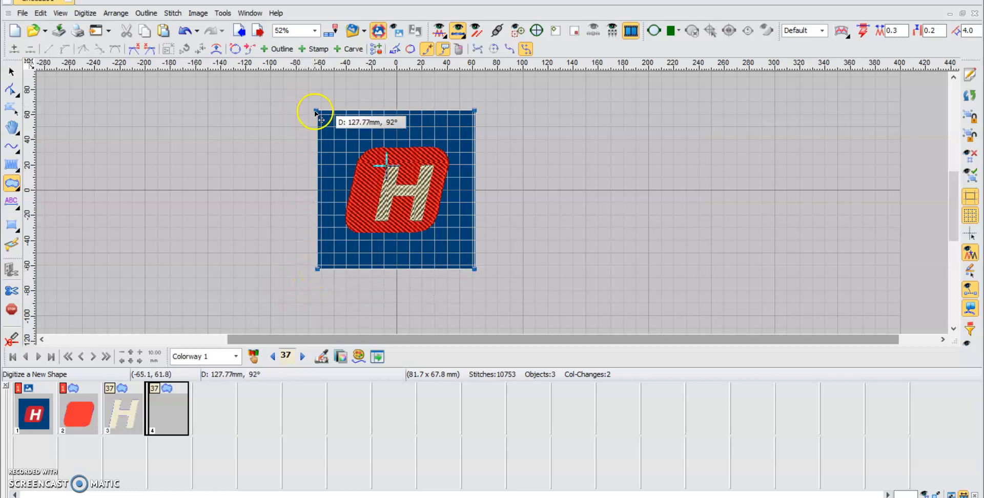
- Place a corner point of the navy background square's fill outline
{"action": "left_click", "coordinate": [11, 166]}
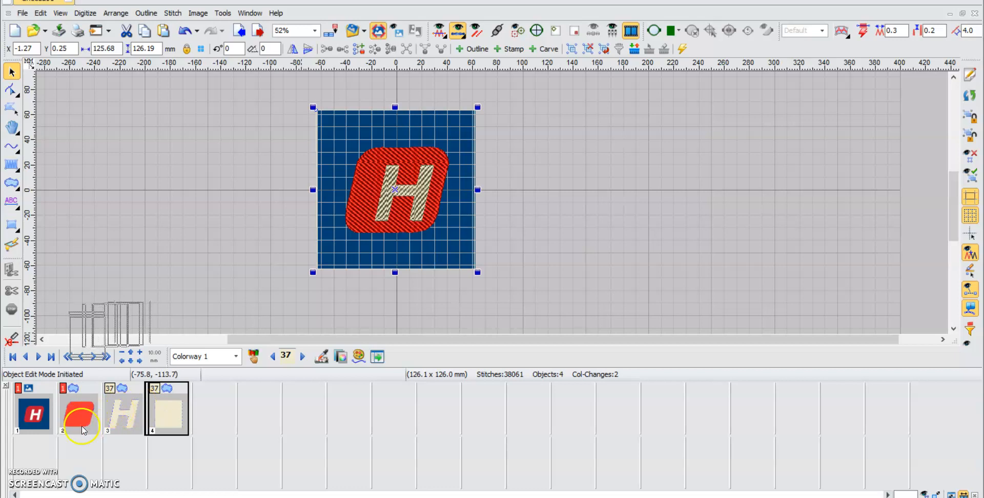
- Move the square to stitch position 2 ahead of the red shape and give it navy thread colour 13
{"action": "left_click", "coordinate": [124, 411]}
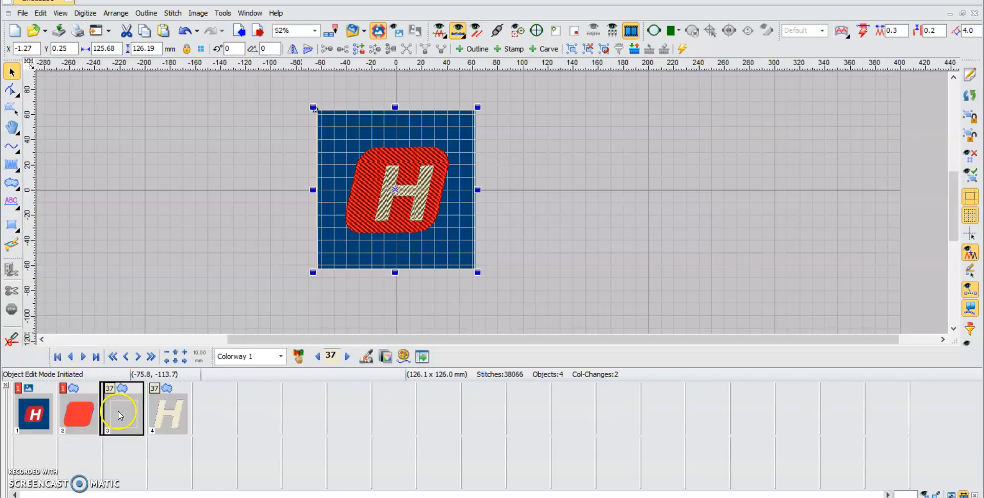
{"action": "left_click", "coordinate": [35, 414]}
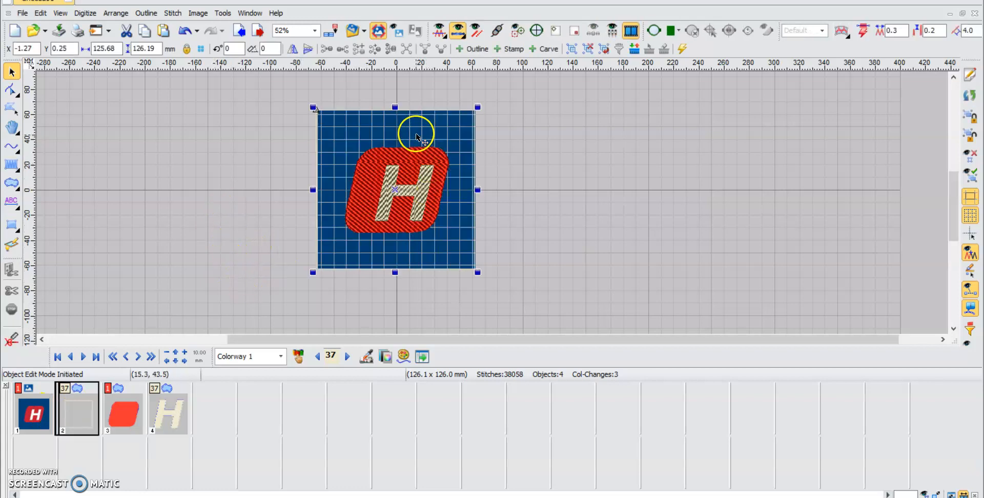
{"action": "left_click", "coordinate": [331, 355]}
{"action": "type", "text": "13"}
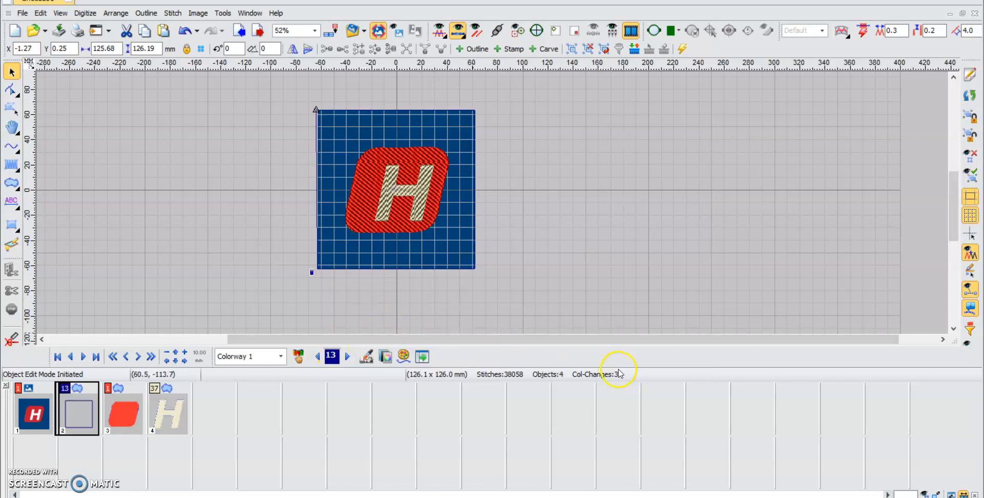
{"action": "left_click", "coordinate": [393, 189]}
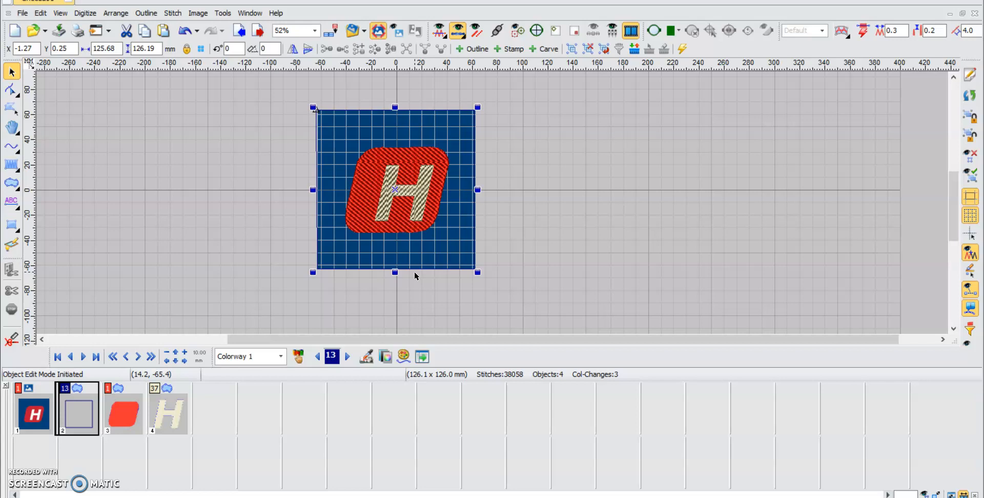
{"action": "mouse_move", "coordinate": [714, 114]}
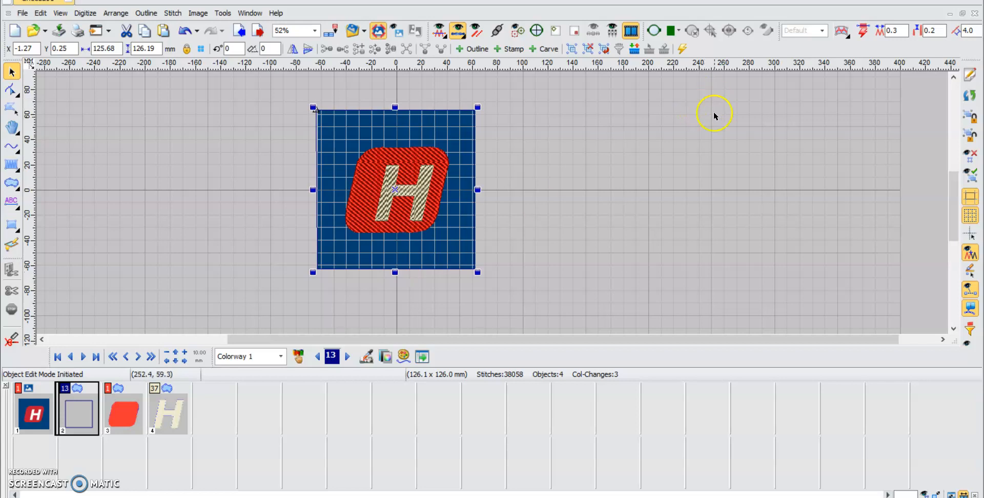
- View the fully stitched design, then select the navy background square (object 2) for reworking
{"action": "left_click", "coordinate": [279, 110]}
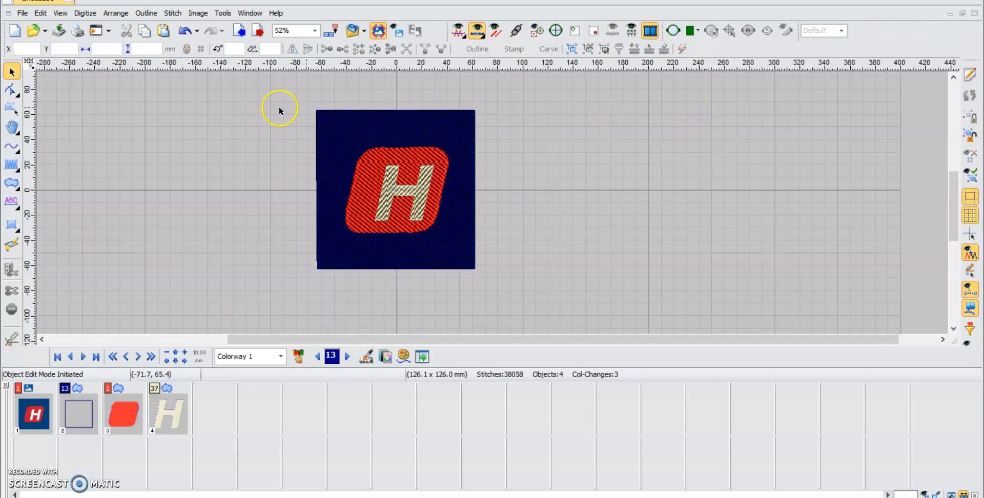
{"action": "scroll", "scroll_direction": "up", "scroll_amount": 3}
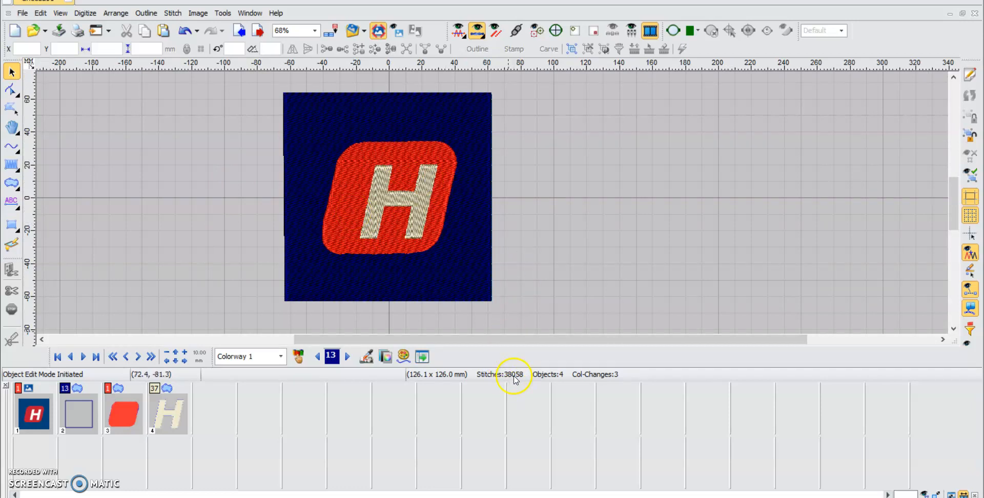
{"action": "mouse_move", "coordinate": [364, 226]}
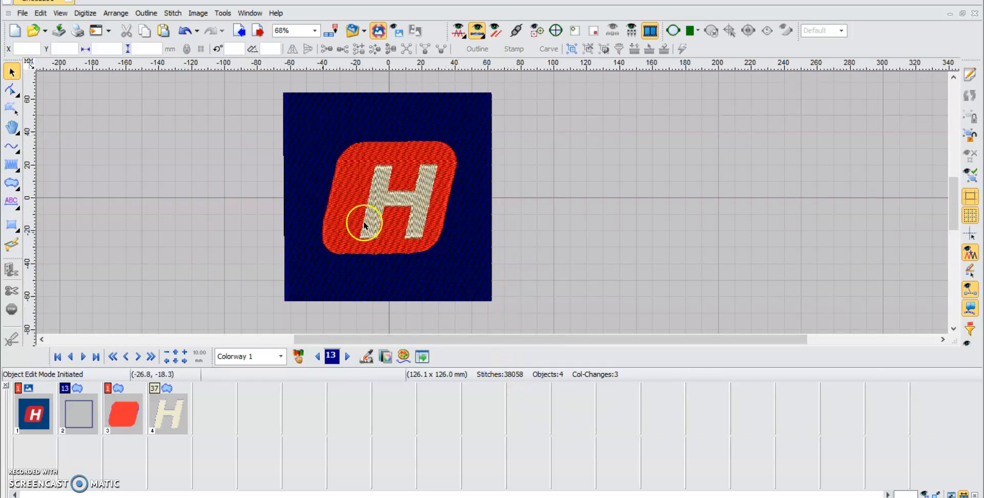
{"action": "mouse_move", "coordinate": [440, 162]}
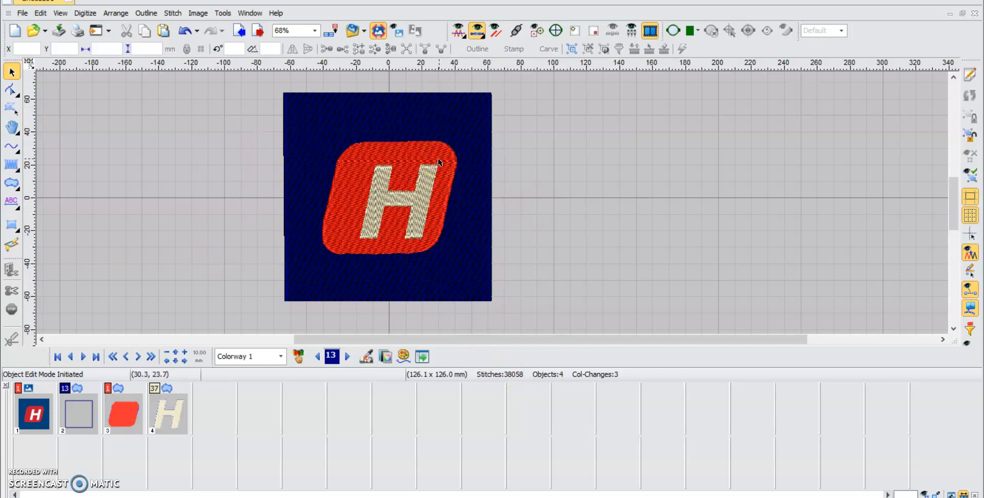
{"action": "mouse_move", "coordinate": [443, 242]}
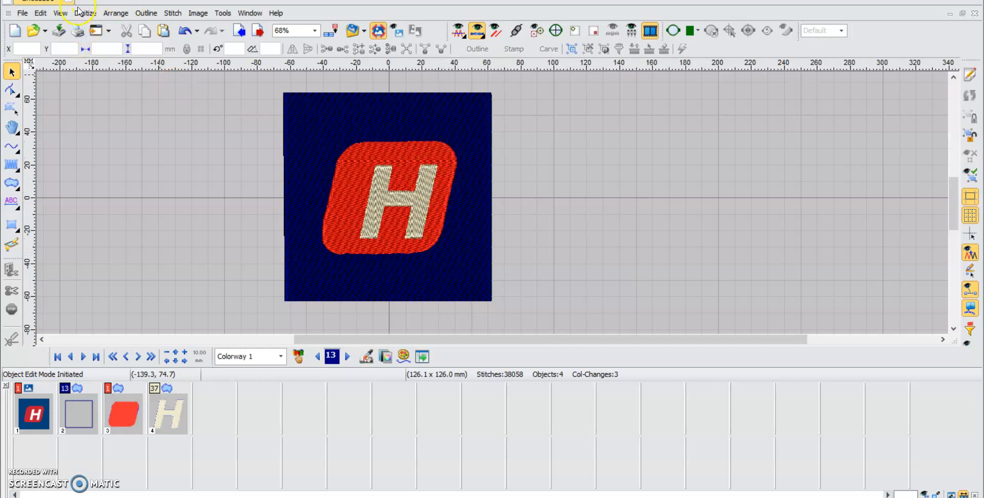
{"action": "left_click", "coordinate": [40, 12]}
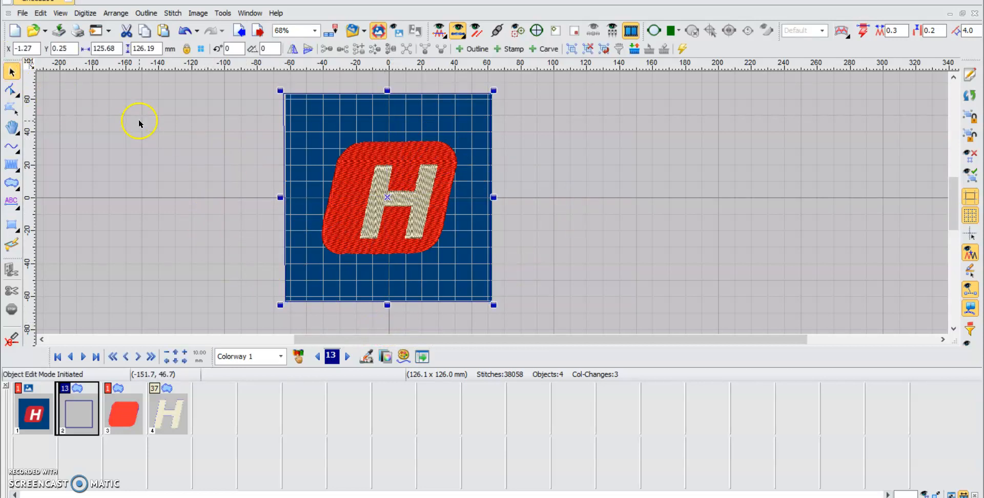
- Deselect the background square so its tatami stitches regenerate, bringing the design to 38,137 stitches
{"action": "left_click", "coordinate": [631, 201]}
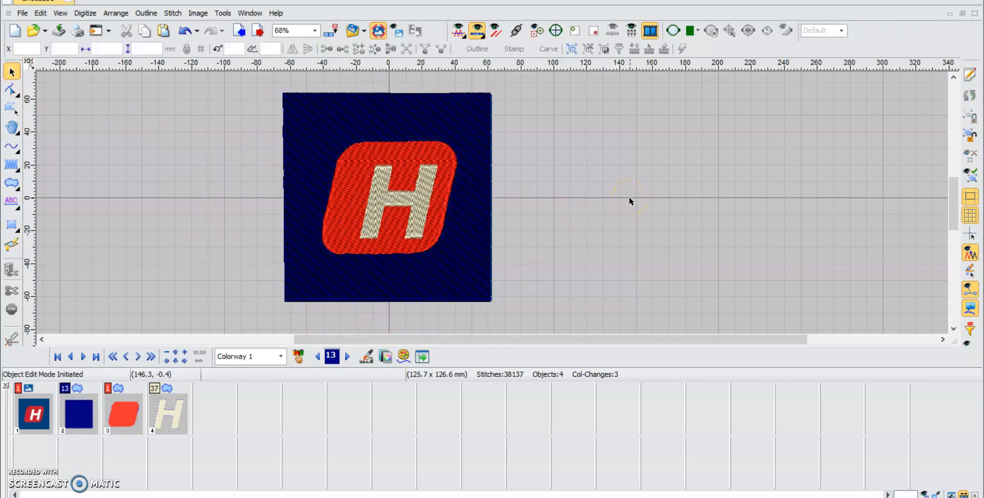
{"action": "mouse_move", "coordinate": [496, 207]}
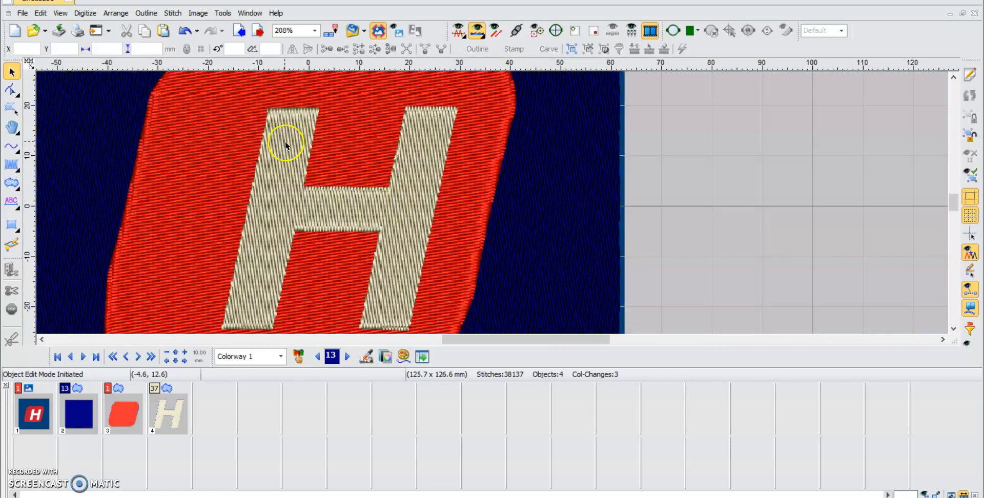
{"action": "mouse_move", "coordinate": [225, 160]}
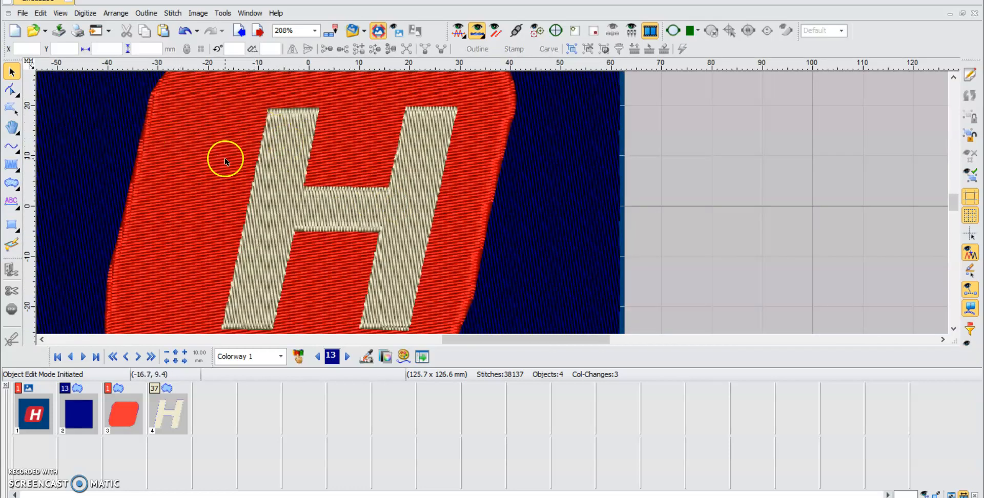
{"action": "mouse_move", "coordinate": [238, 170]}
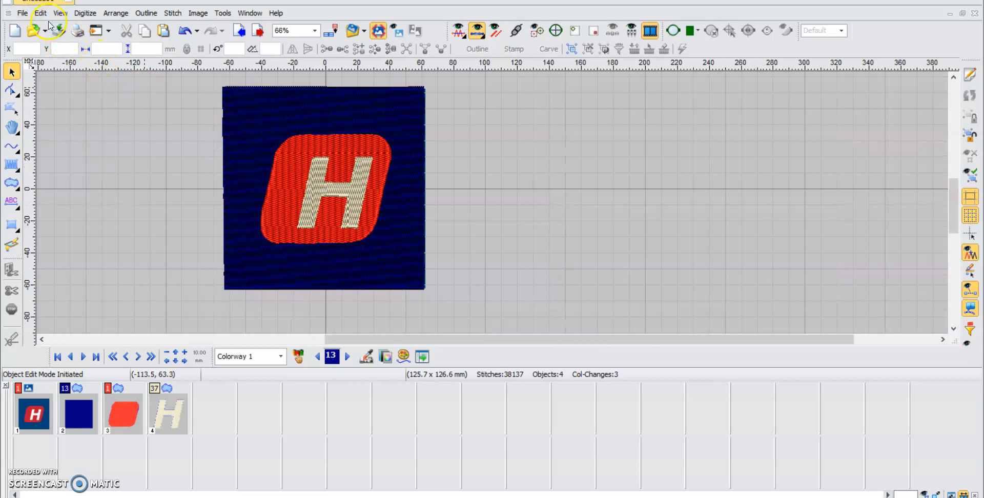
{"action": "mouse_move", "coordinate": [367, 155]}
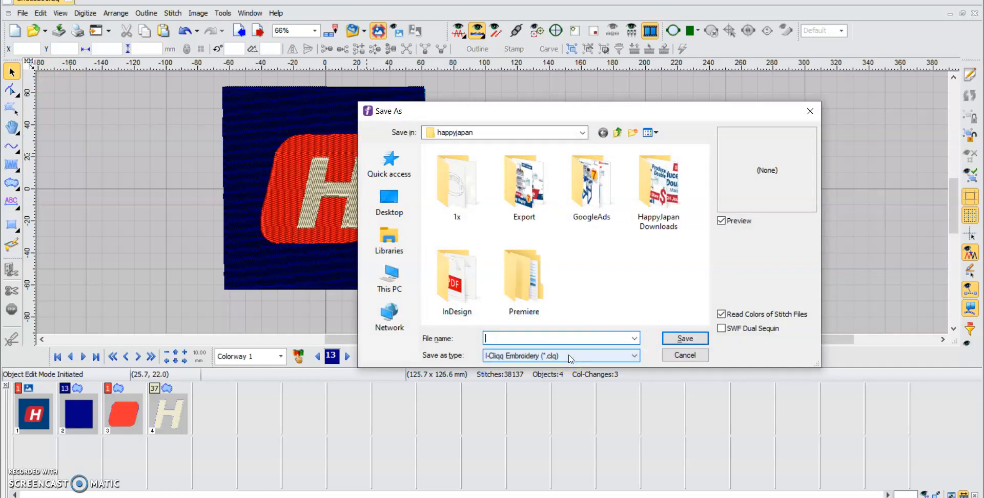
- Save the design as hAPPYLOGO, an I-Cliqq .clq file, in the happyjapan folder
{"action": "type", "text": "hAPPYLOGO"}
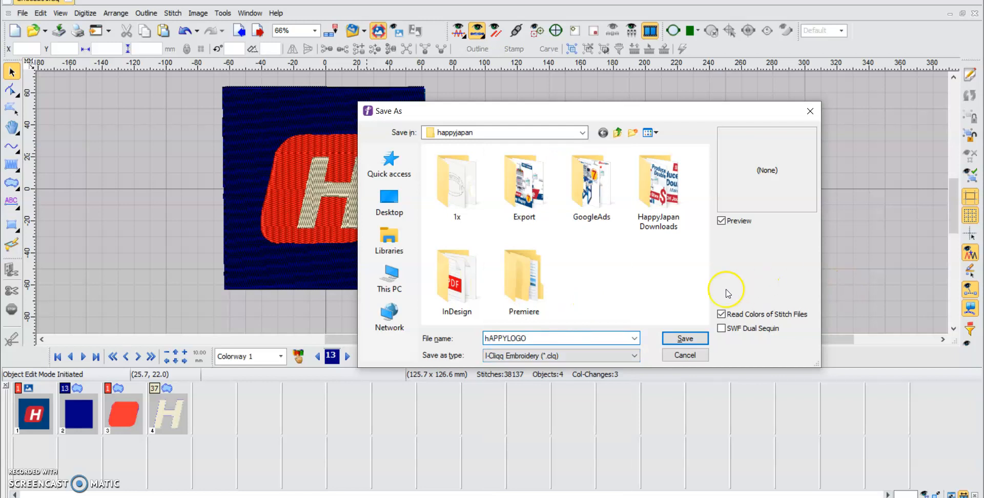
{"action": "left_click", "coordinate": [684, 339]}
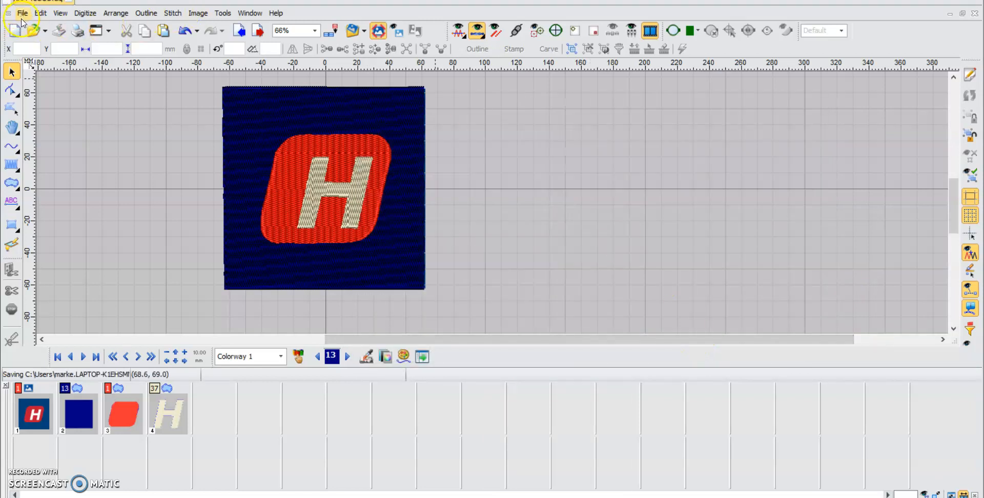
- Start an export in DST - Tajima format and navigate to the Documents library
{"action": "left_click", "coordinate": [22, 13]}
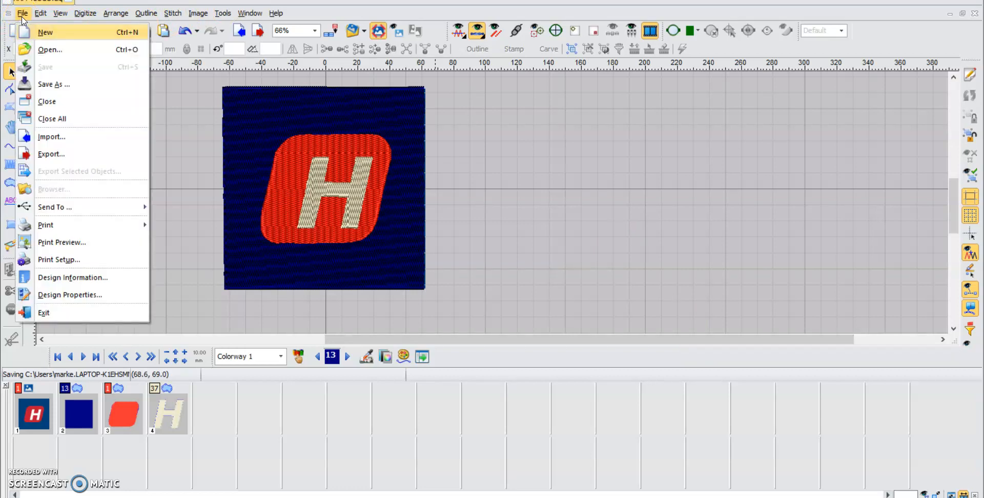
{"action": "mouse_move", "coordinate": [56, 174]}
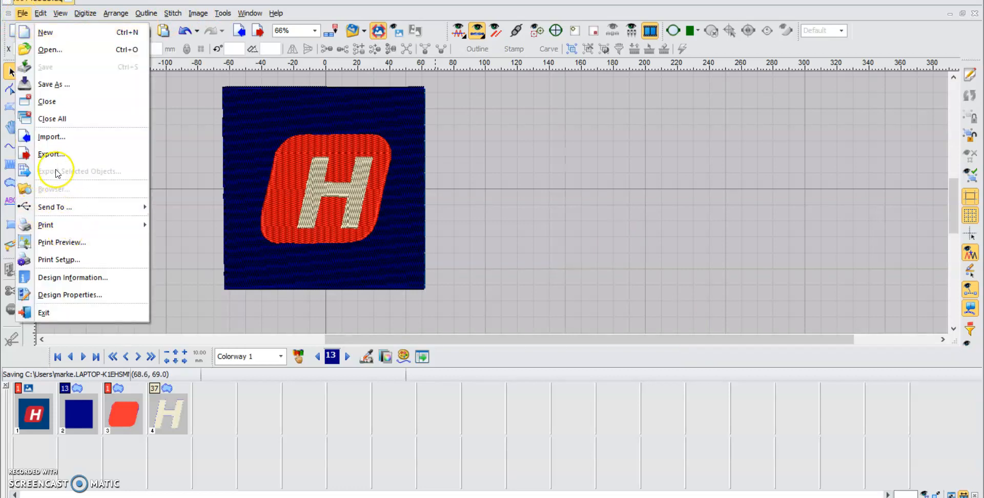
{"action": "left_click", "coordinate": [51, 154]}
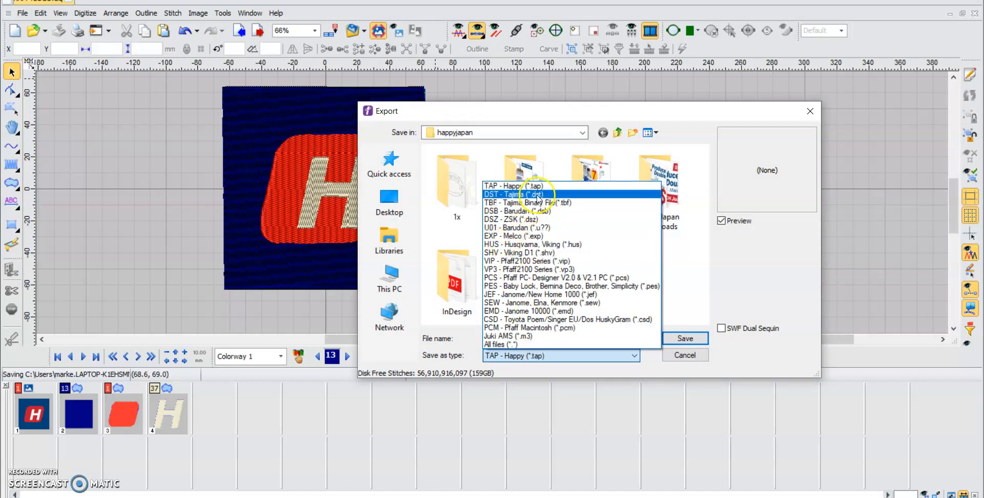
{"action": "left_click", "coordinate": [513, 195]}
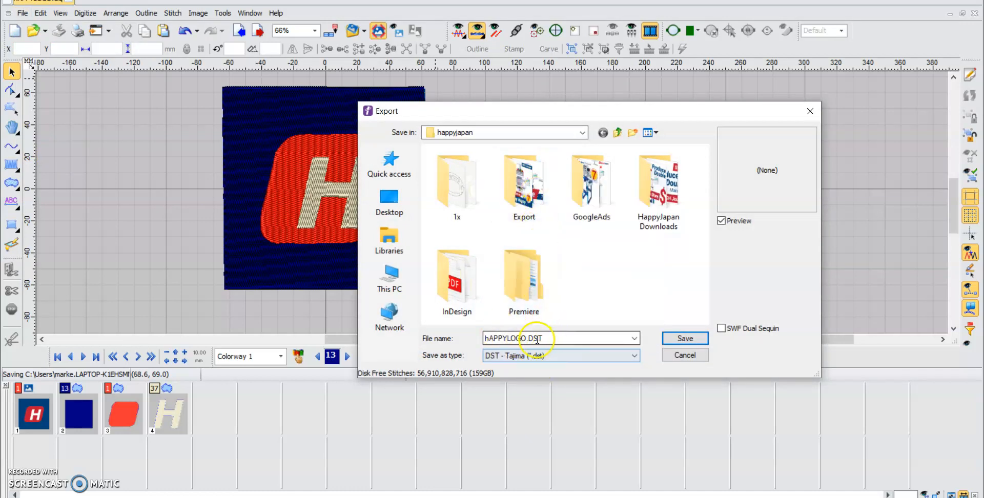
{"action": "left_click", "coordinate": [388, 240]}
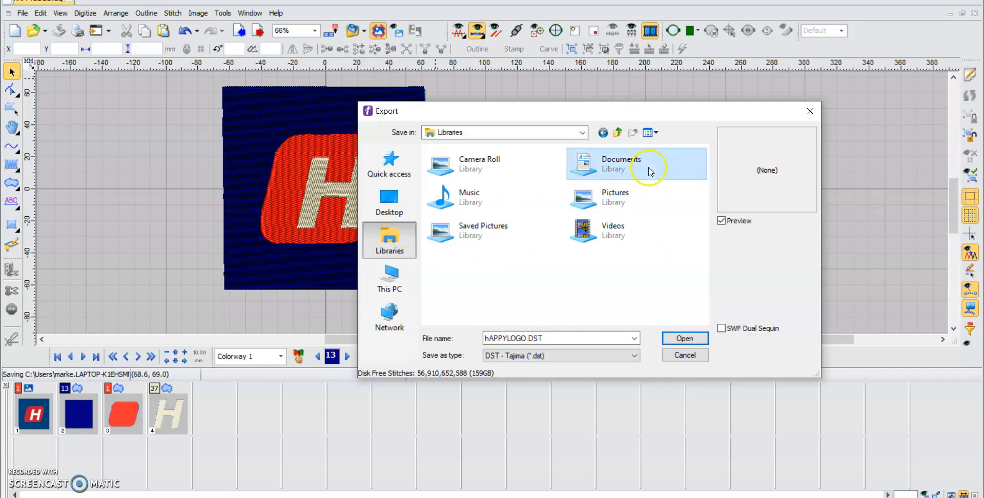
{"action": "double_click", "coordinate": [621, 164]}
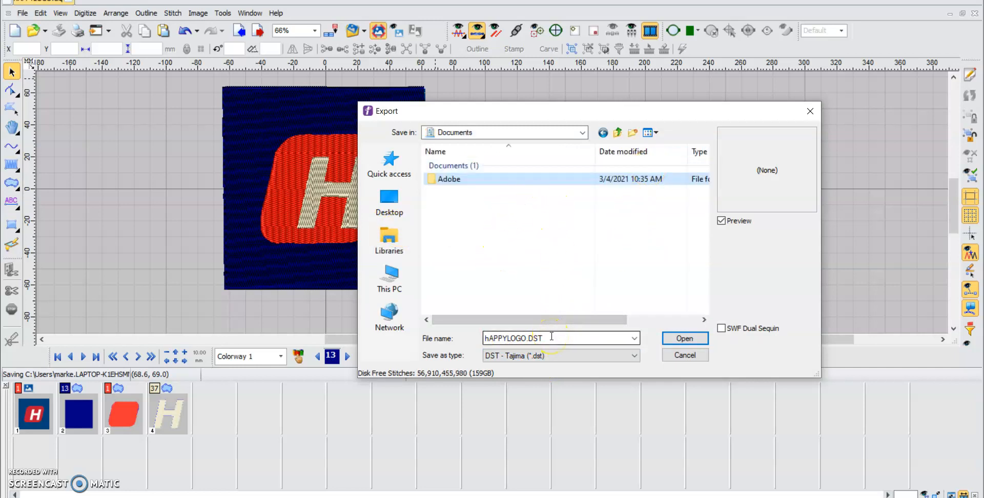
- Name the export HappyLogo and save it as the DST stitch file
{"action": "triple_click", "coordinate": [533, 338]}
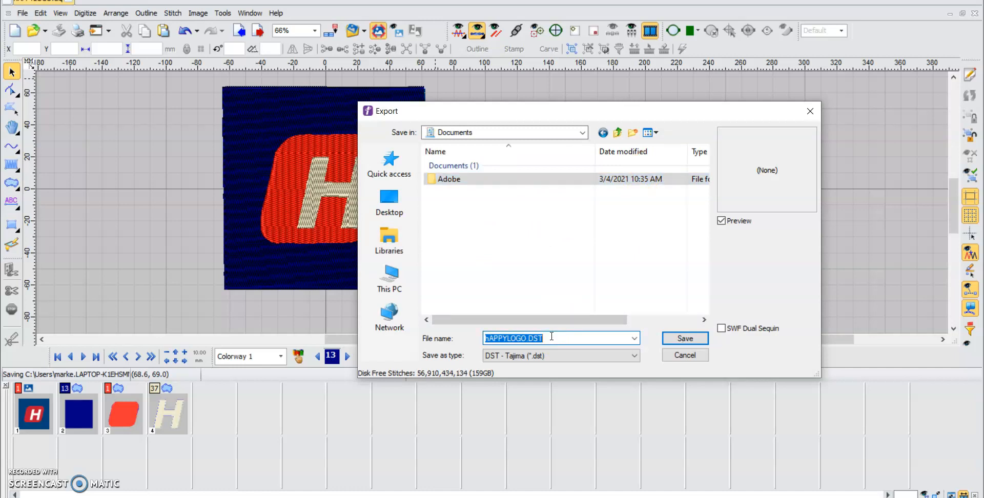
{"action": "type", "text": "hAP"}
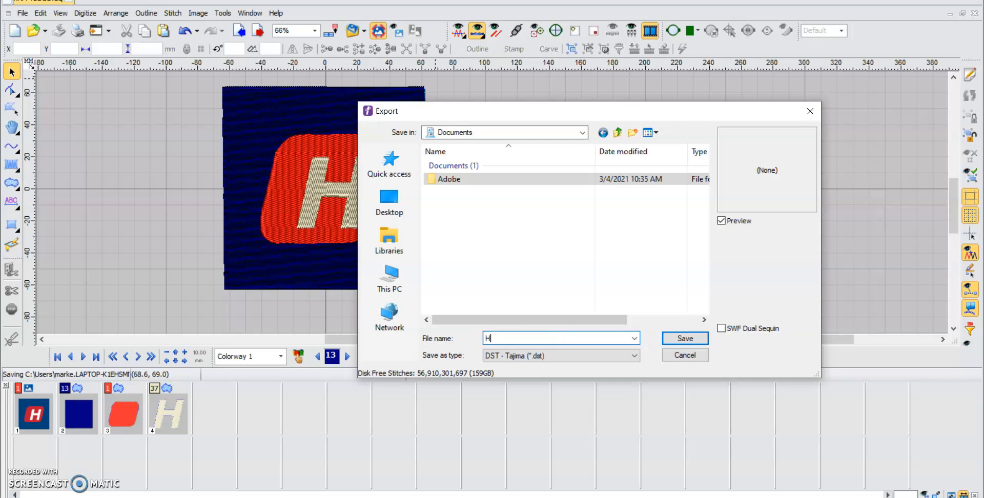
{"action": "type", "text": "appyLogo"}
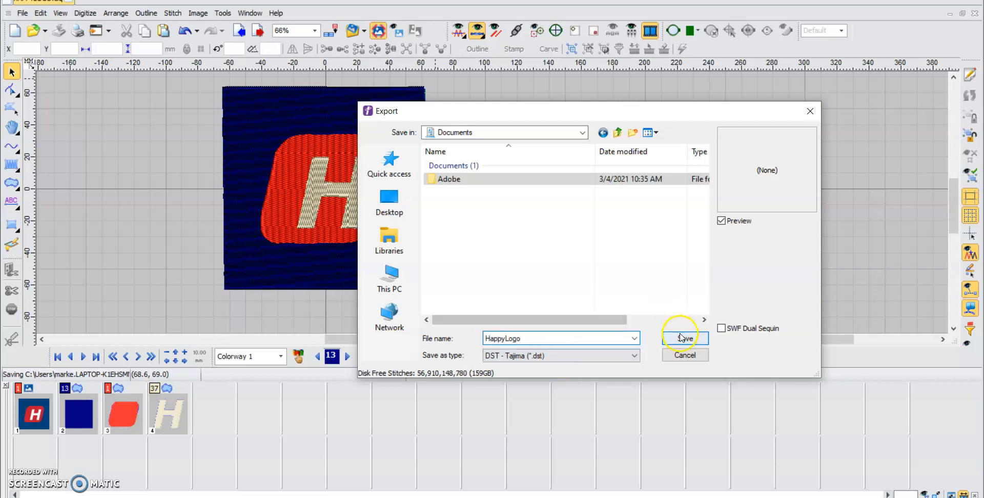
{"action": "left_click", "coordinate": [684, 338]}
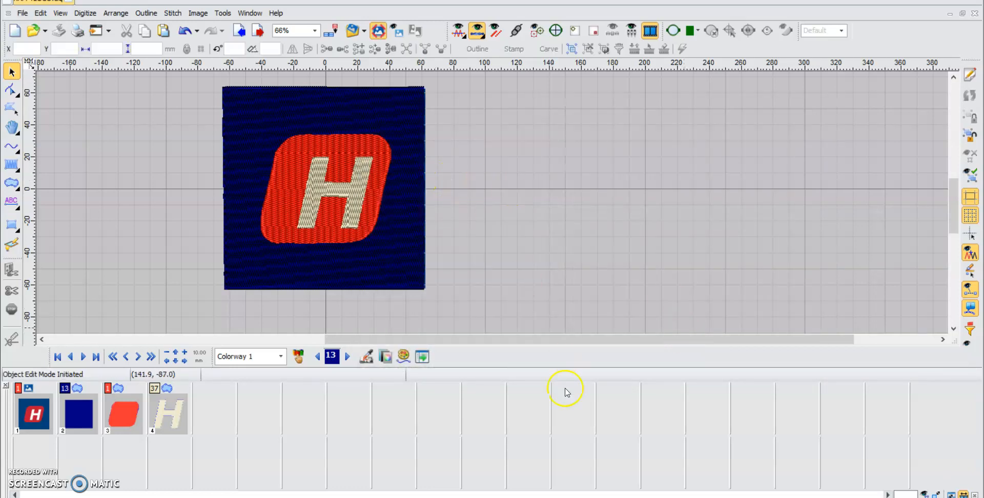
{"action": "mouse_move", "coordinate": [245, 130]}
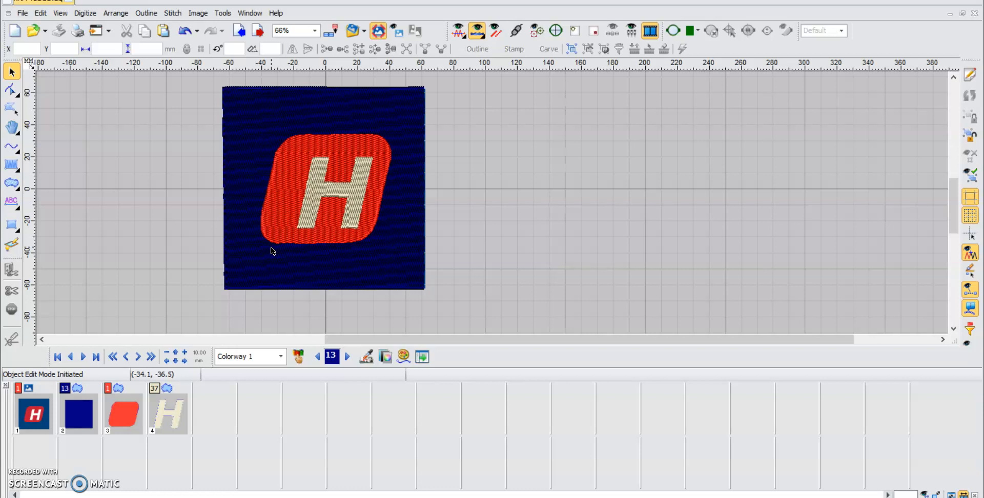
{"action": "mouse_move", "coordinate": [951, 340]}
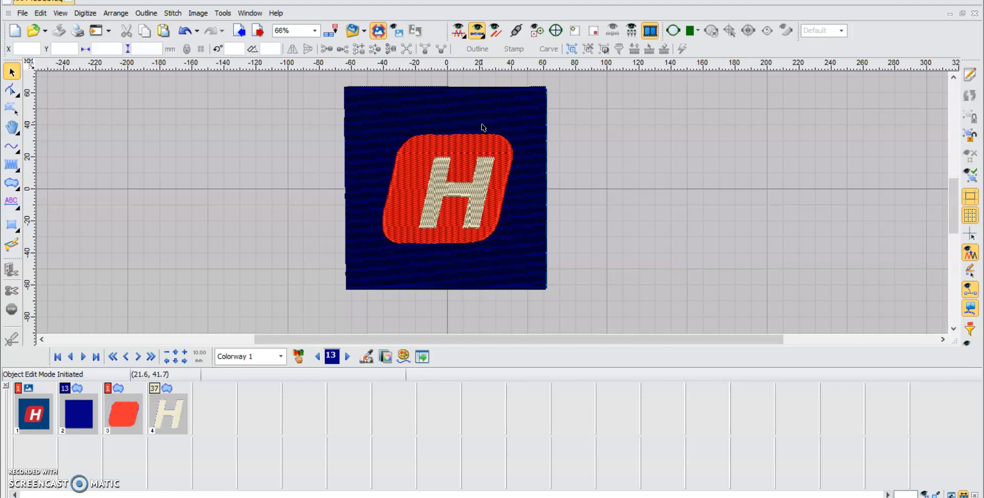
{"action": "mouse_move", "coordinate": [381, 171]}
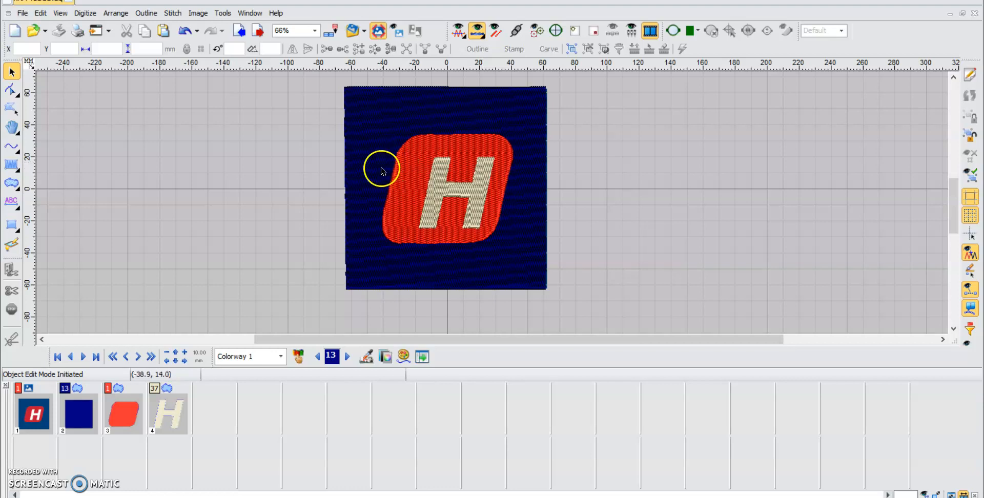
{"action": "mouse_move", "coordinate": [395, 114]}
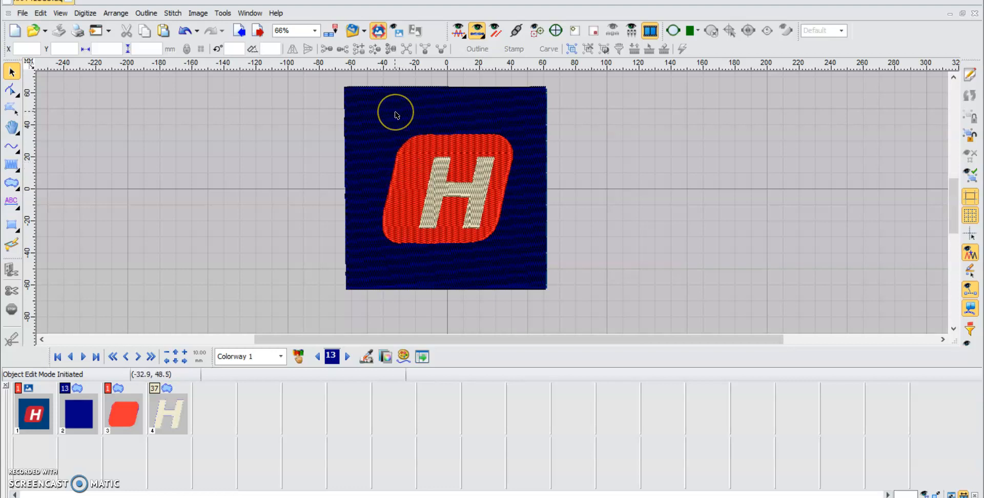
{"action": "mouse_move", "coordinate": [462, 130]}
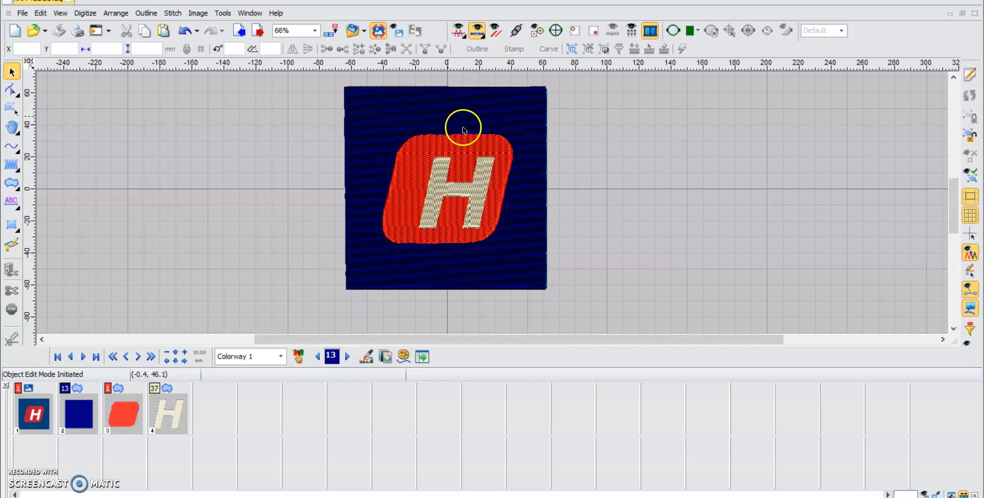
{"action": "scroll", "scroll_direction": "down", "scroll_amount": 3}
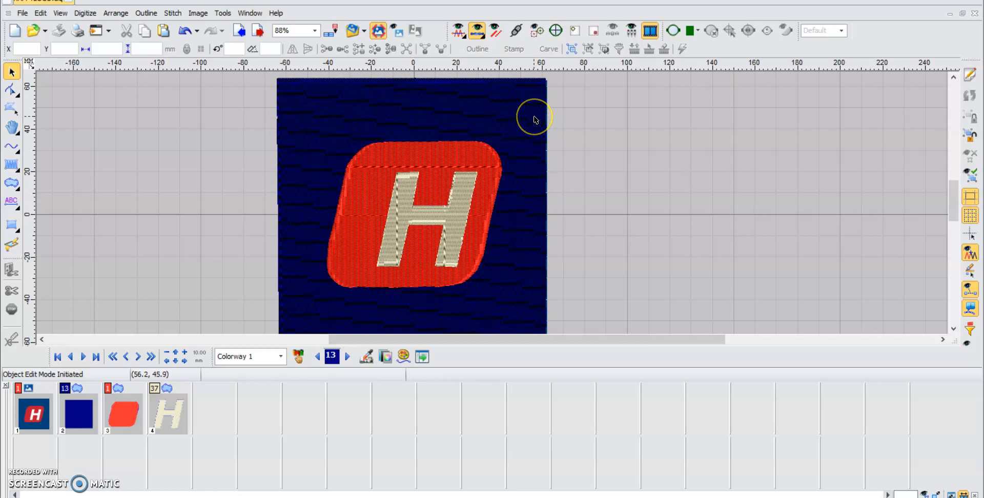
{"action": "mouse_move", "coordinate": [533, 119]}
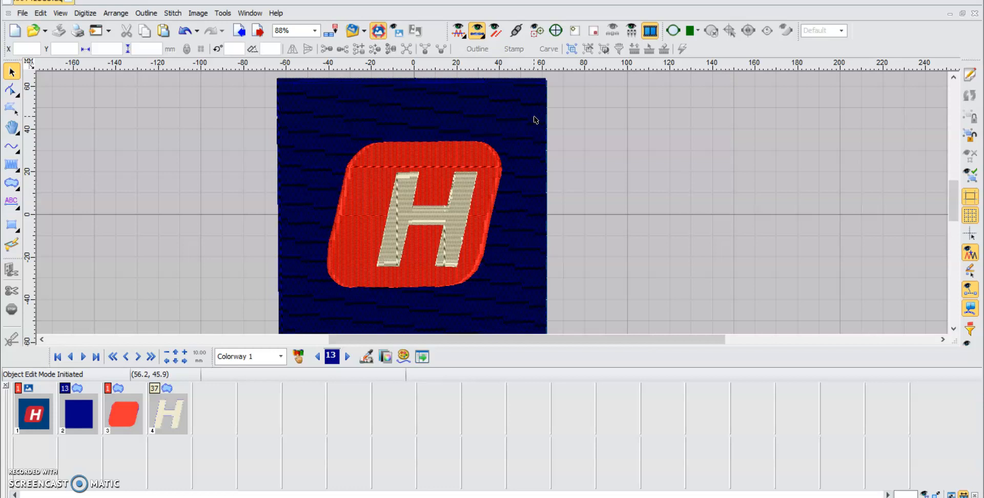
{"action": "scroll", "scroll_direction": "down", "scroll_amount": 3}
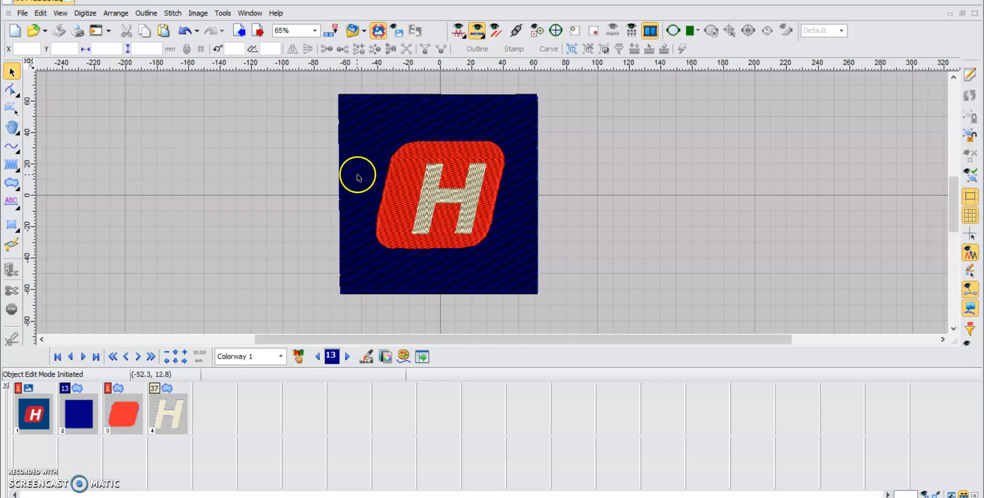
{"action": "mouse_move", "coordinate": [343, 175]}
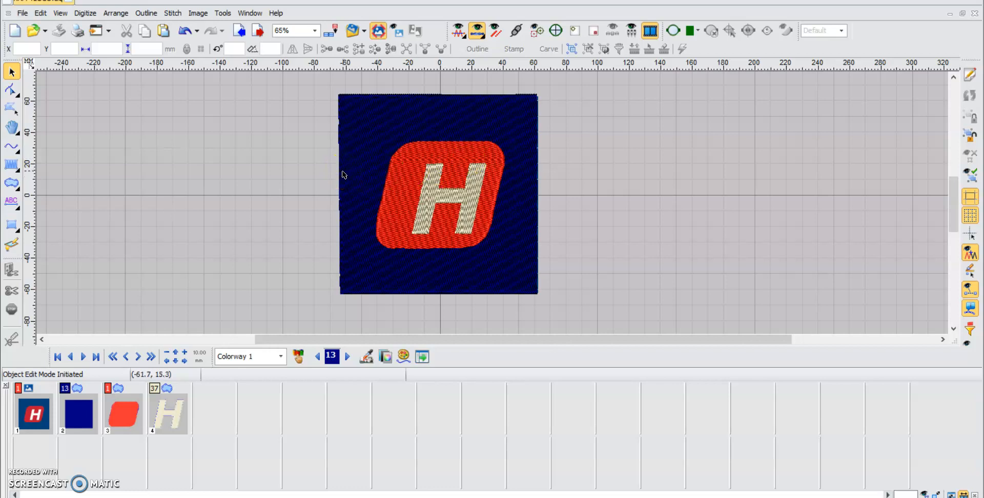
{"action": "mouse_move", "coordinate": [311, 203]}
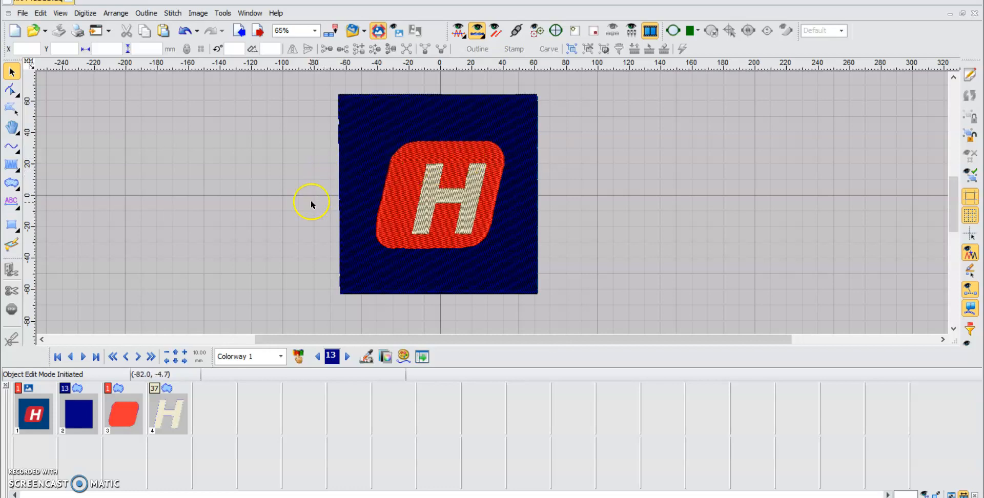